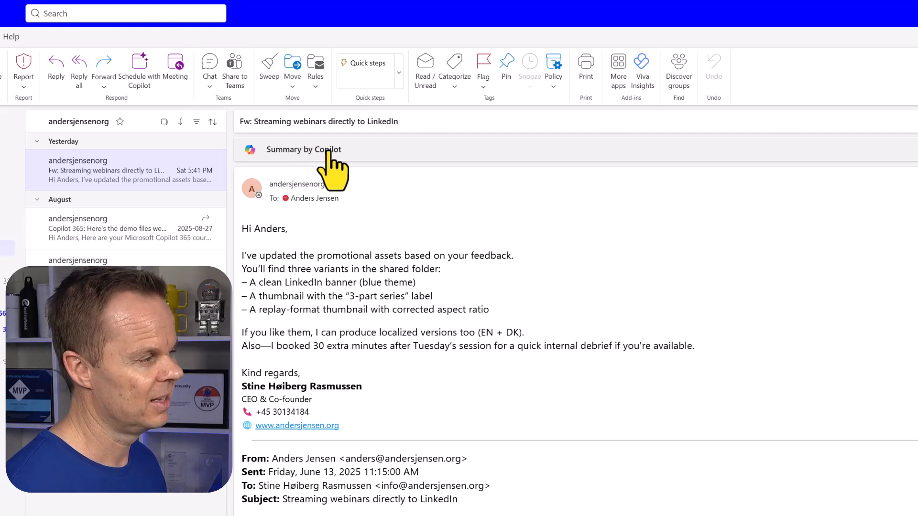
- Expand the 'Summary by Copilot' card on the LinkedIn webinar email and read through it
{"action": "left_click", "coordinate": [304, 149]}
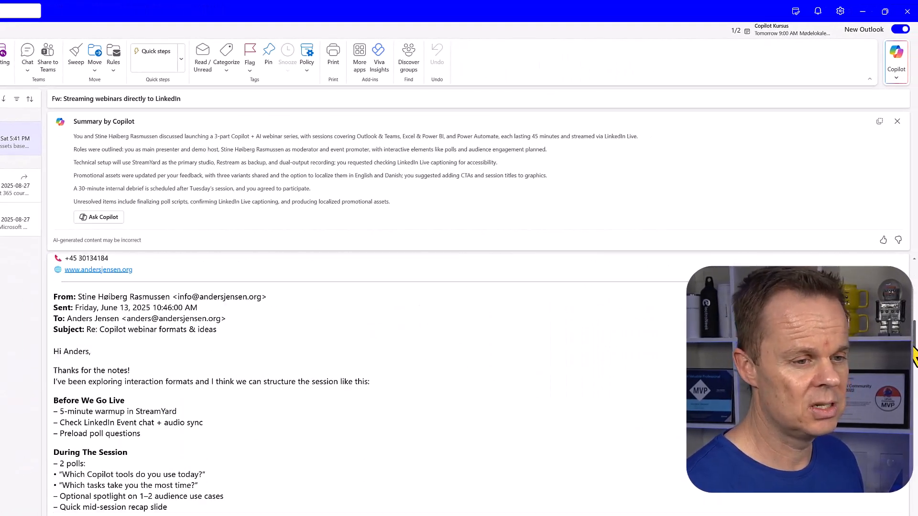
{"action": "scroll", "scroll_direction": "down", "scroll_amount": 3}
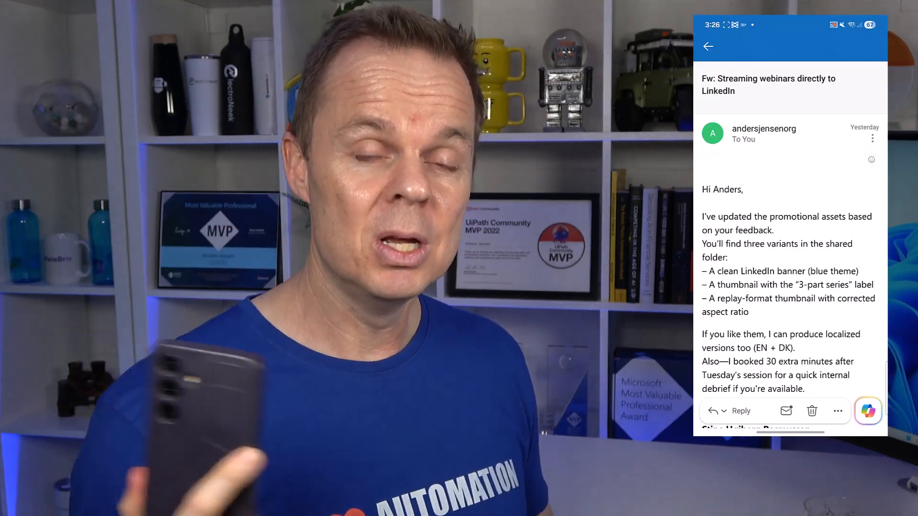
{"action": "left_click", "coordinate": [838, 410]}
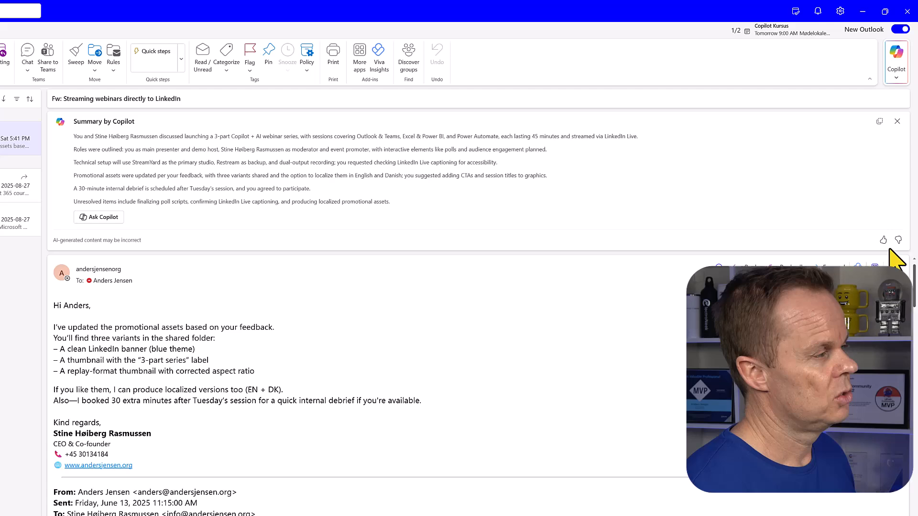
{"action": "mouse_move", "coordinate": [98, 216]}
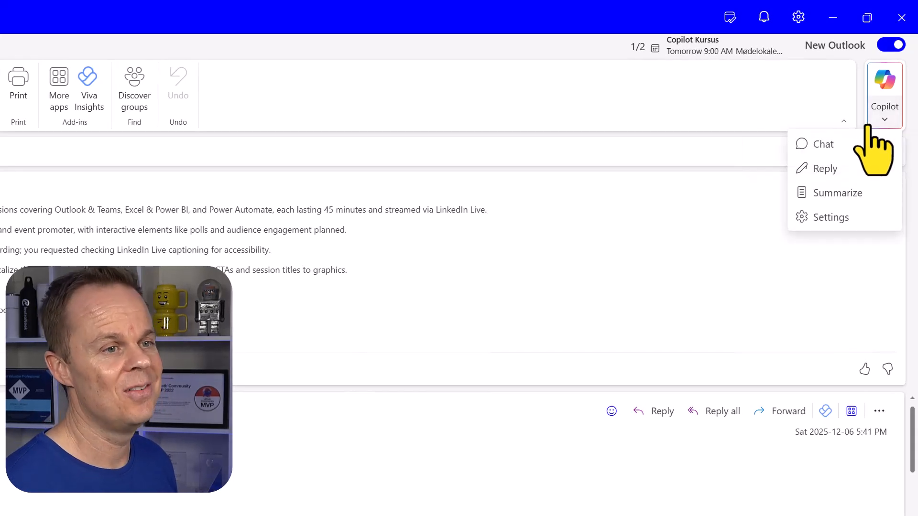
- In Copilot chat, request an executive brief, then ask 'What does the email say about webinars'
{"action": "left_click", "coordinate": [821, 143]}
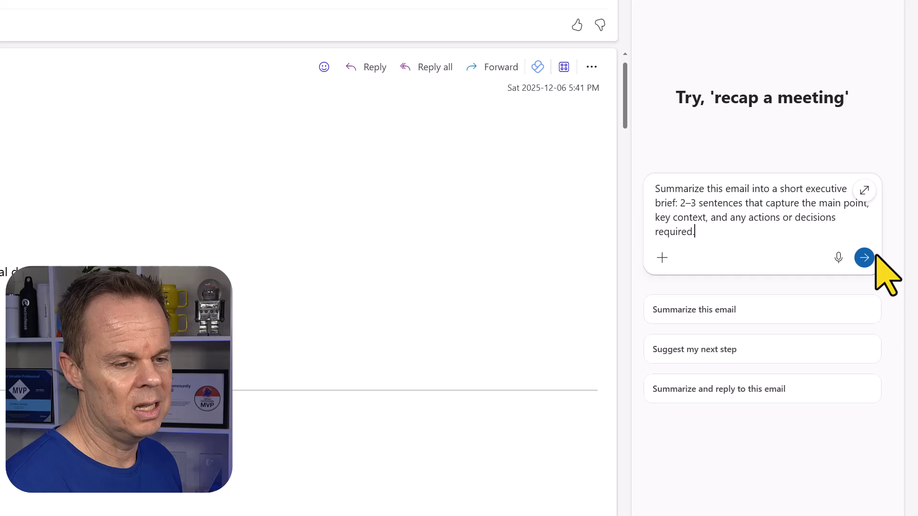
{"action": "left_click", "coordinate": [864, 257]}
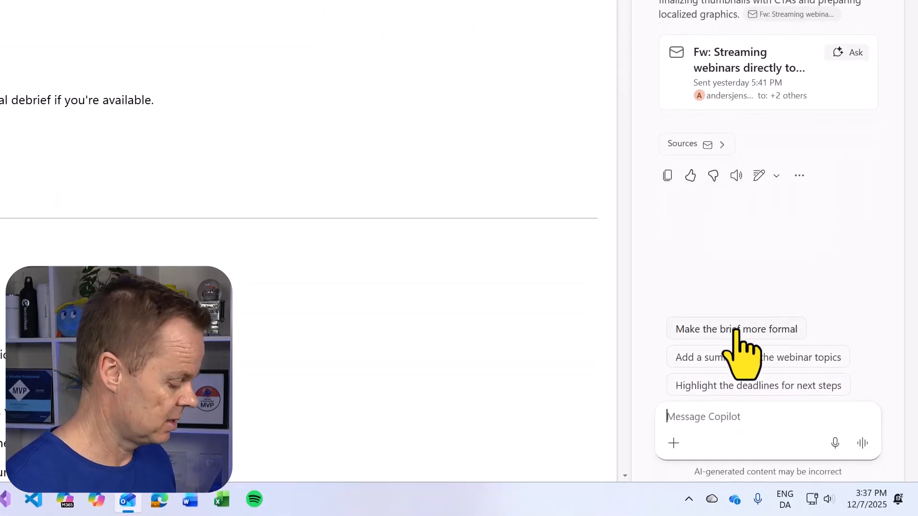
{"action": "type", "text": "What does t"}
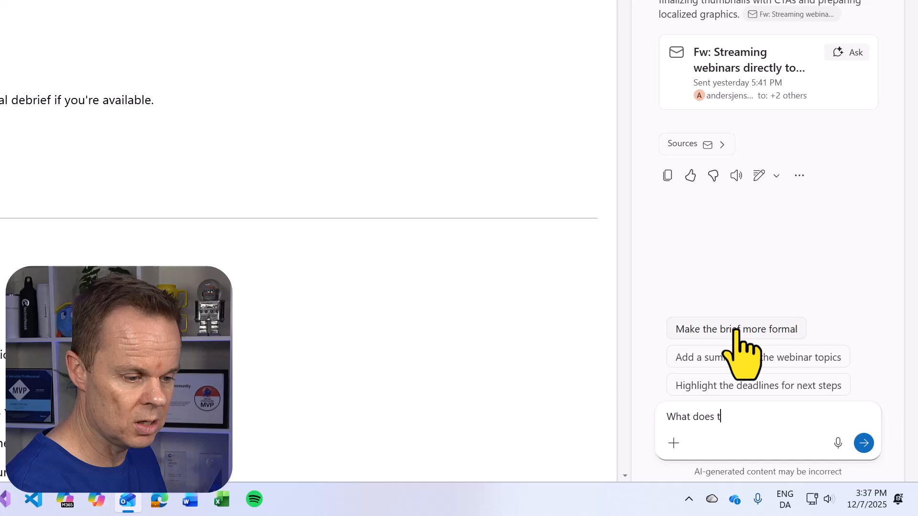
{"action": "type", "text": "he email say ab"}
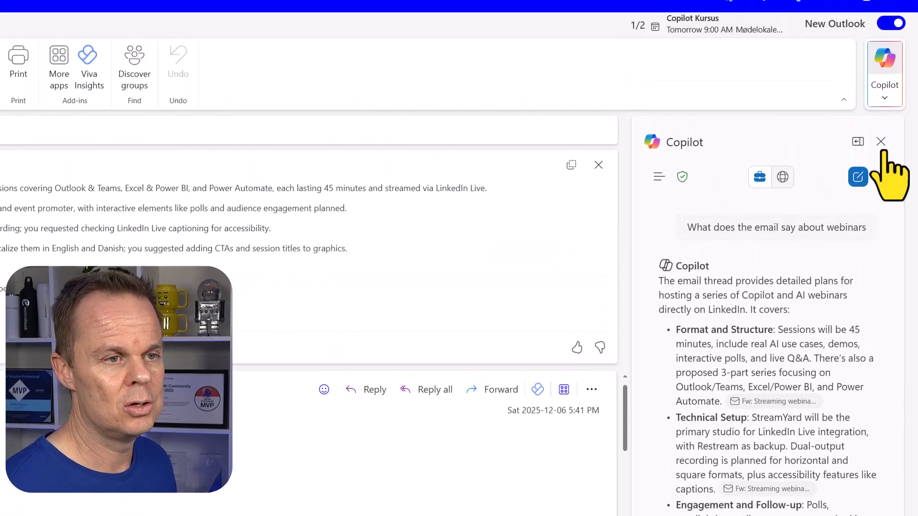
- Close the Copilot chat pane and the inline summary card, leaving only the email
{"action": "left_click", "coordinate": [881, 142]}
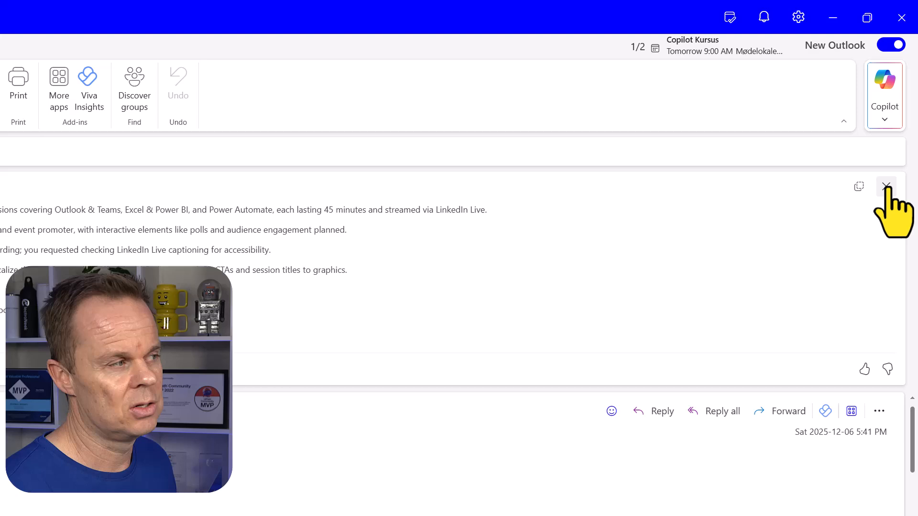
{"action": "left_click", "coordinate": [886, 186]}
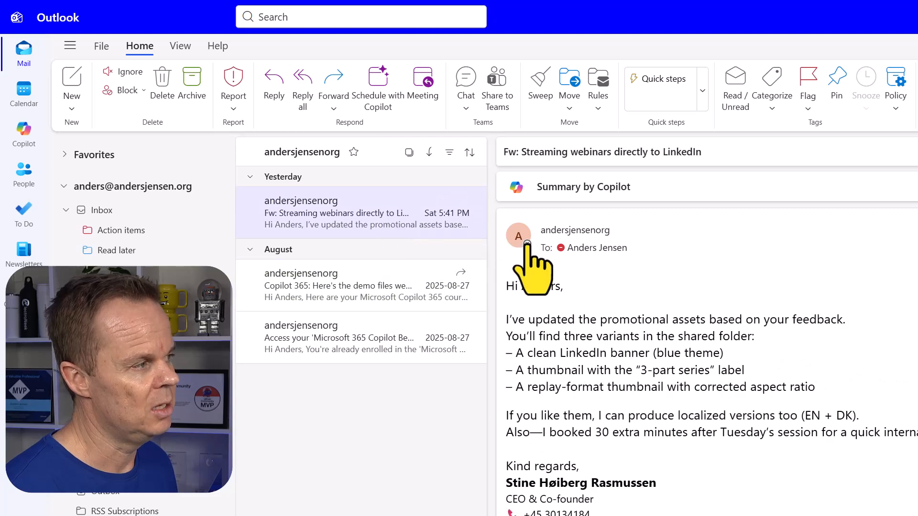
{"action": "mouse_move", "coordinate": [770, 255]}
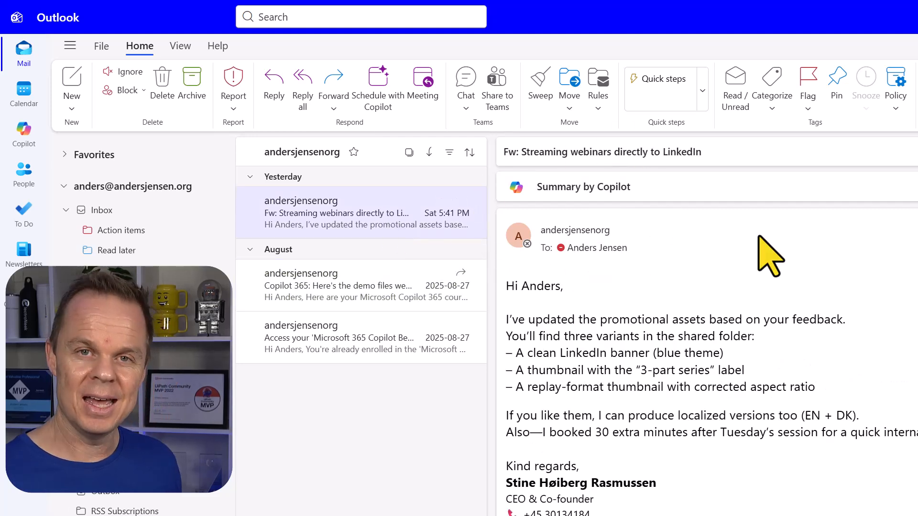
{"action": "mouse_move", "coordinate": [319, 234]}
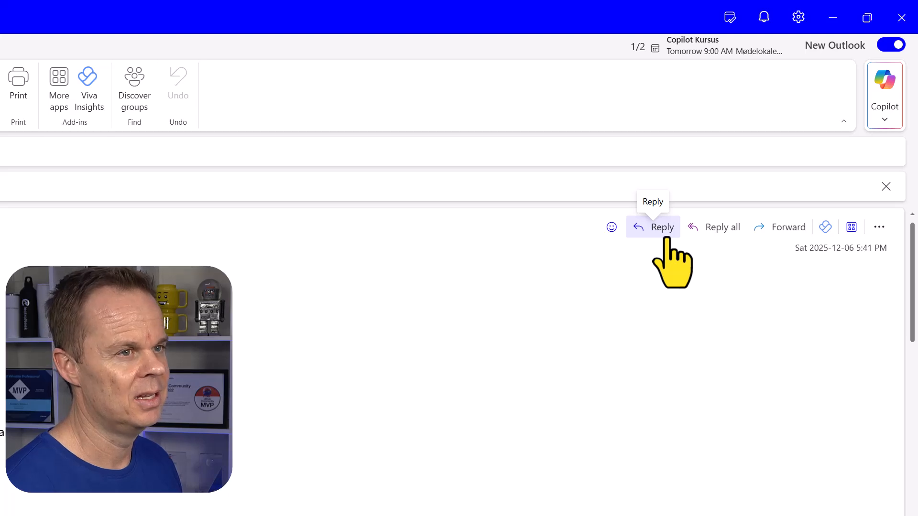
- Reply to the webinar email and start 'Draft with Copilot' in the body
{"action": "left_click", "coordinate": [663, 227]}
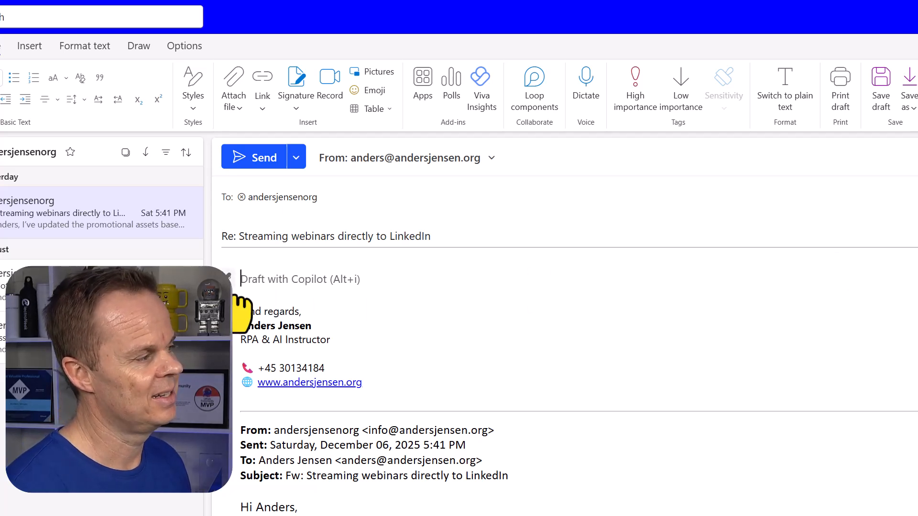
{"action": "left_click", "coordinate": [299, 280]}
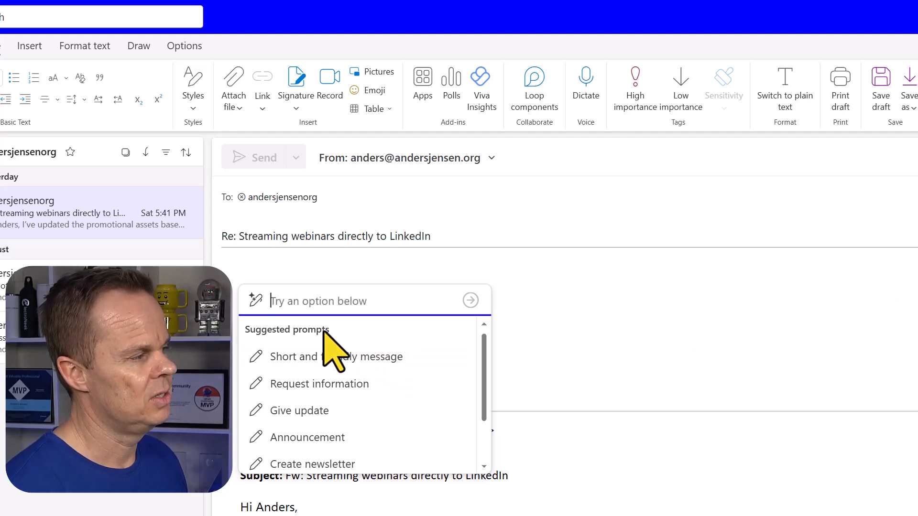
{"action": "mouse_move", "coordinate": [299, 410]}
{"action": "type", "text": "Write a l"}
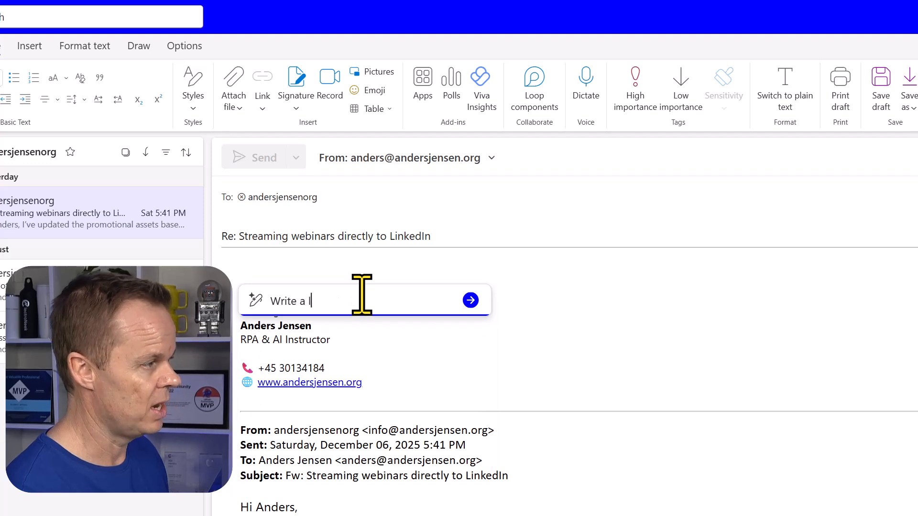
- Write a prompt for a long, professional reply thanking her for the updated assets, giving feedback and confirming multilanguage
{"action": "type", "text": "ong"}
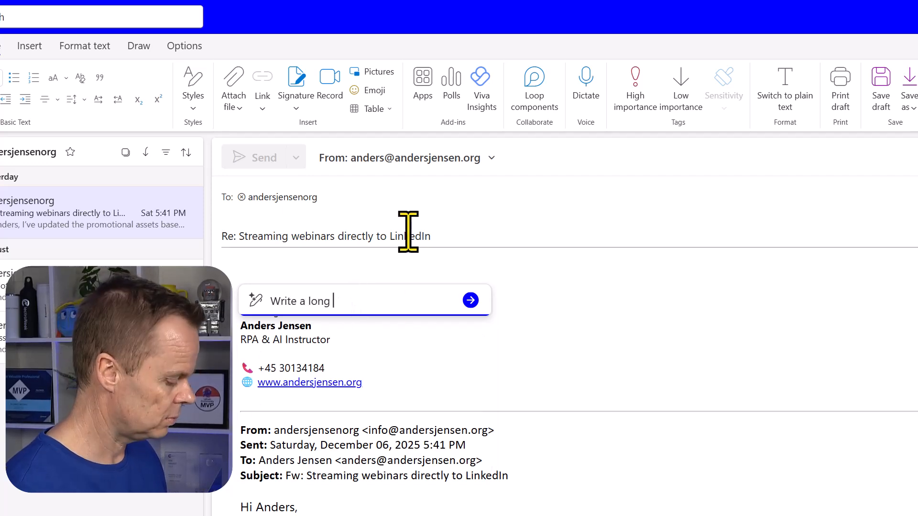
{"action": "type", "text": ", professional"}
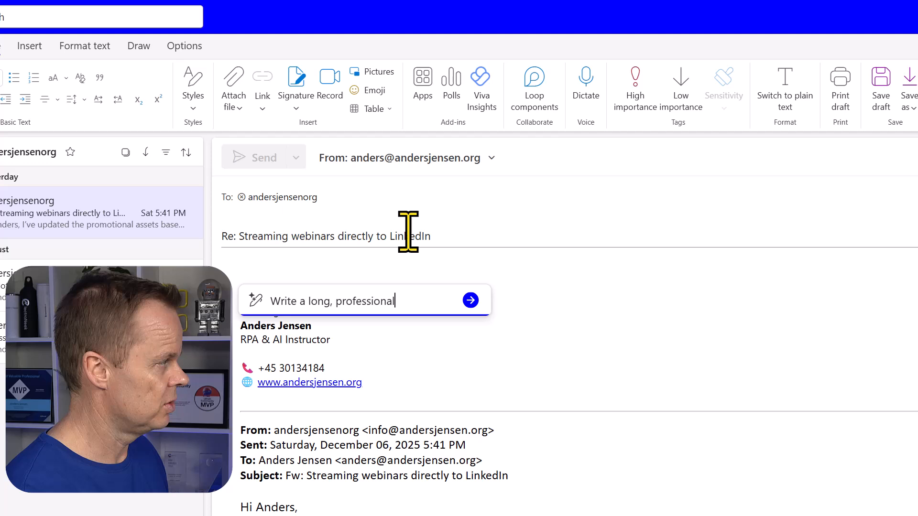
{"action": "type", "text": "reply to Stine's latest emai"}
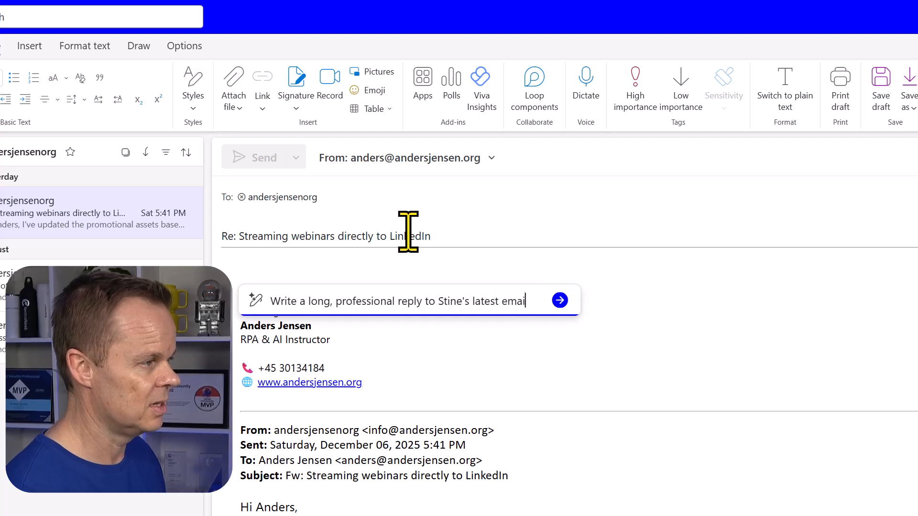
{"action": "type", "text": ". Thank"}
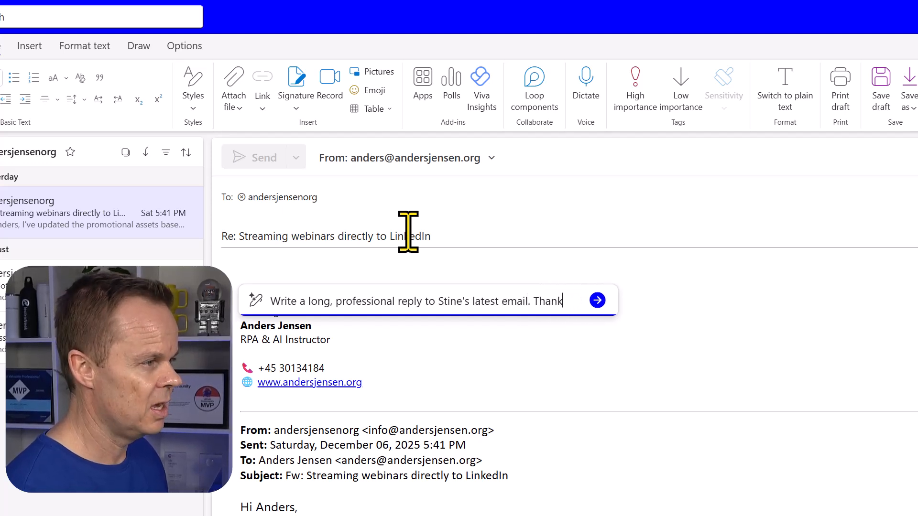
{"action": "type", "text": "her for the u"}
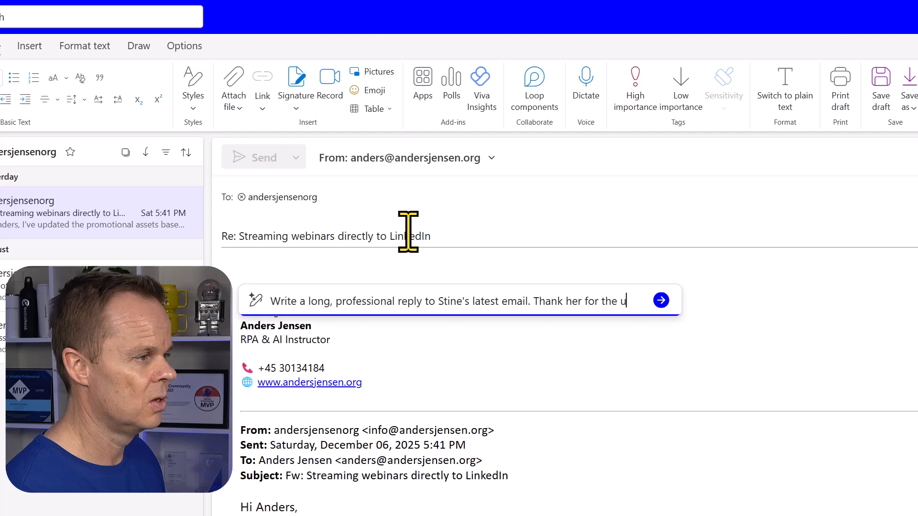
{"action": "type", "text": "pdated assets"}
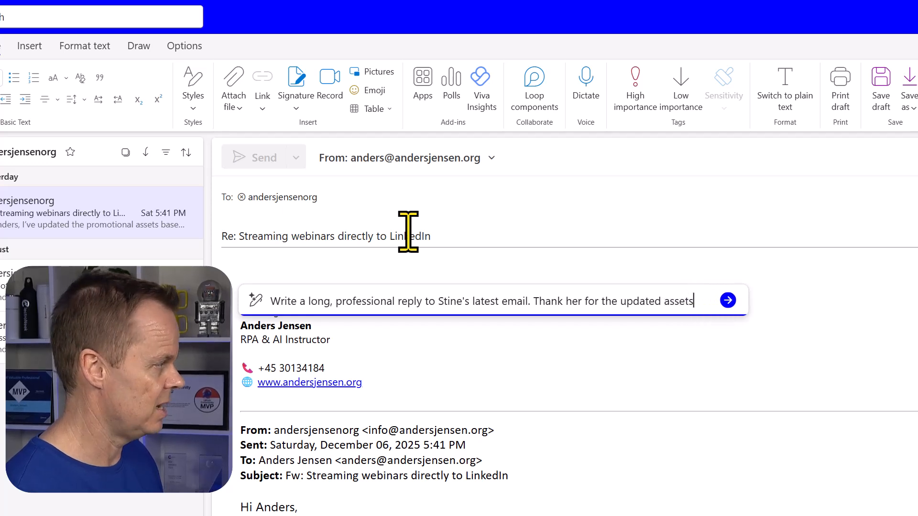
{"action": "type", "text": ", give feedback on all three versions,"}
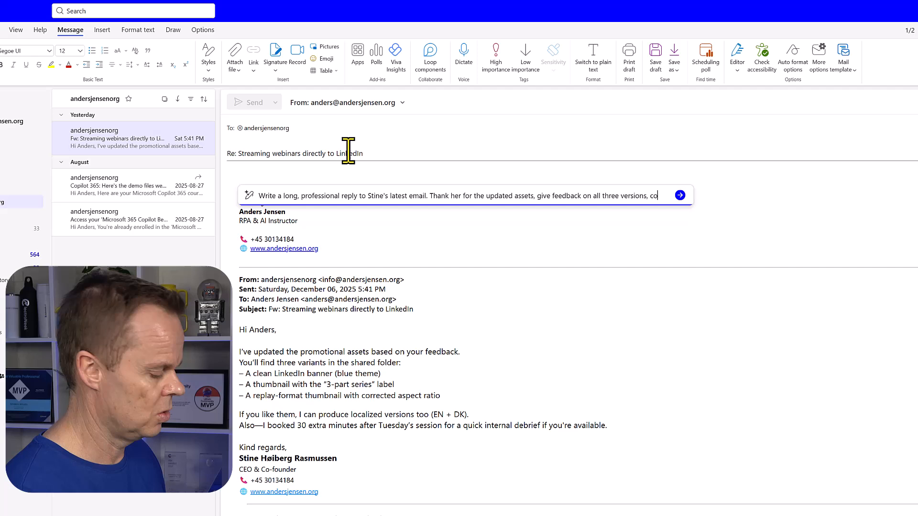
{"action": "type", "text": "confirm m"}
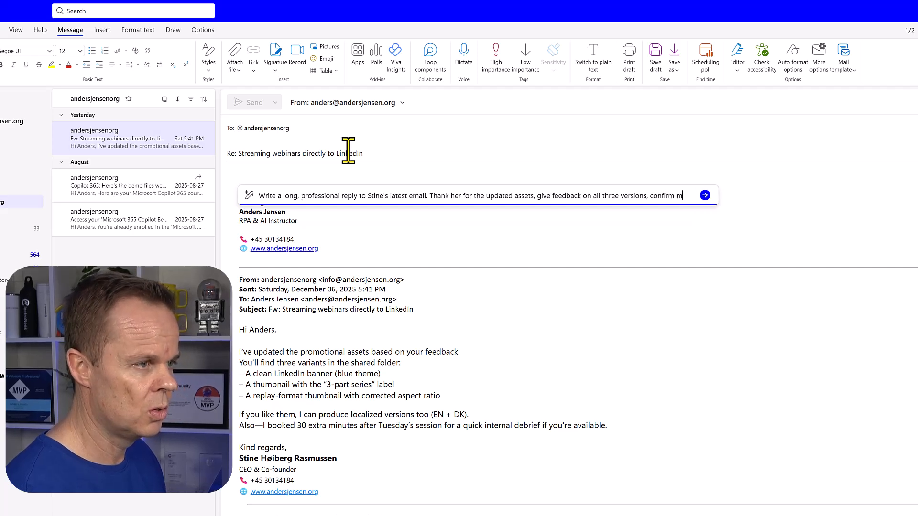
{"action": "type", "text": "ultilanguage versions and add a few constructive suggestions"}
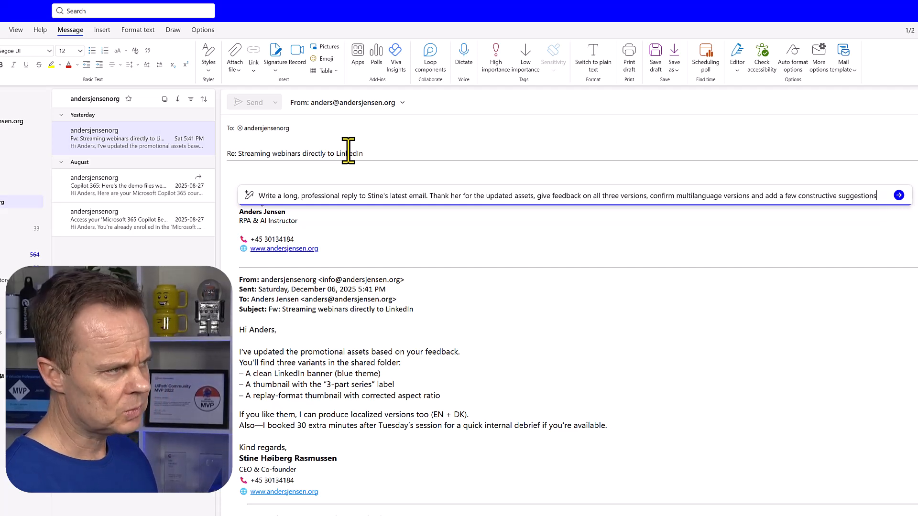
- Generate the Copilot reply, retry it, then refine it with 'Make it concise'
{"action": "left_click", "coordinate": [900, 195]}
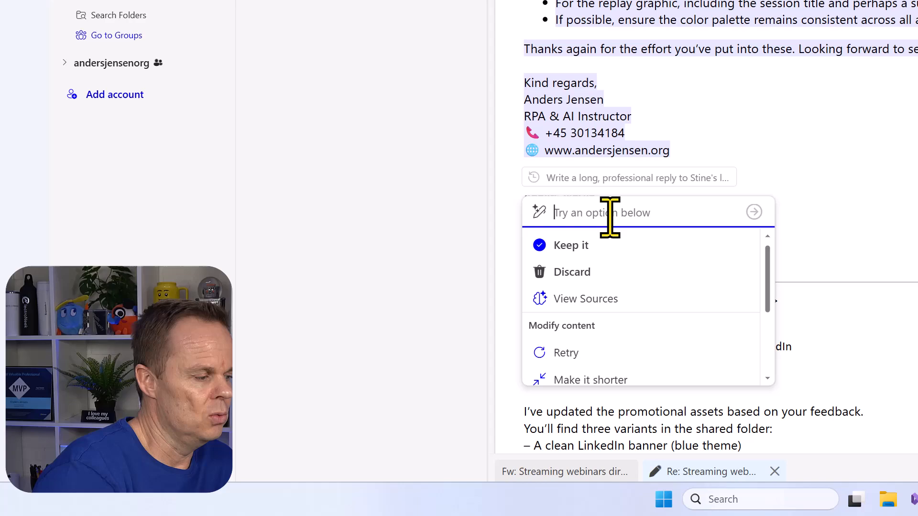
{"action": "mouse_move", "coordinate": [565, 353]}
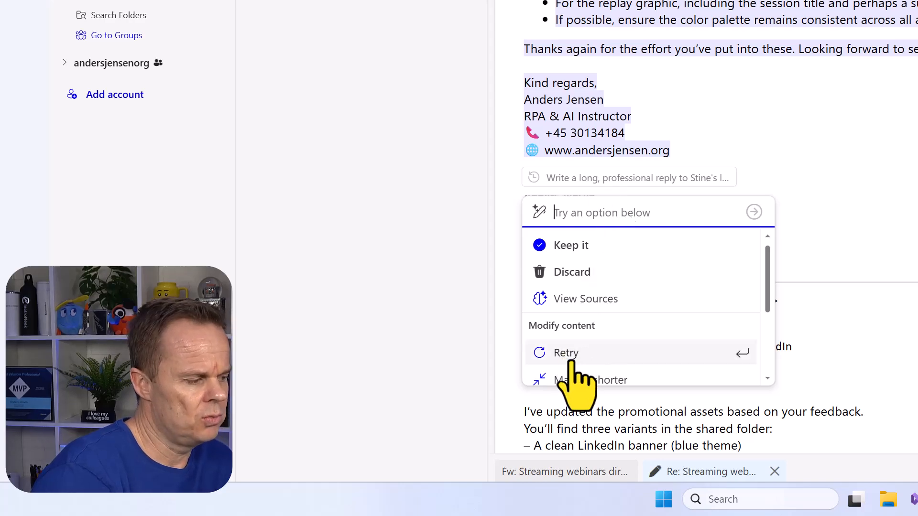
{"action": "left_click", "coordinate": [566, 353]}
{"action": "type", "text": "Make it"}
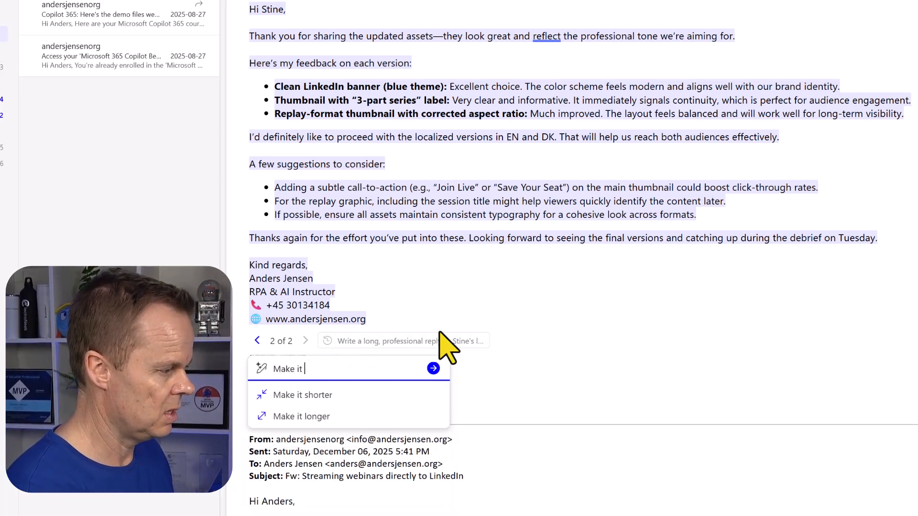
{"action": "type", "text": "concis"}
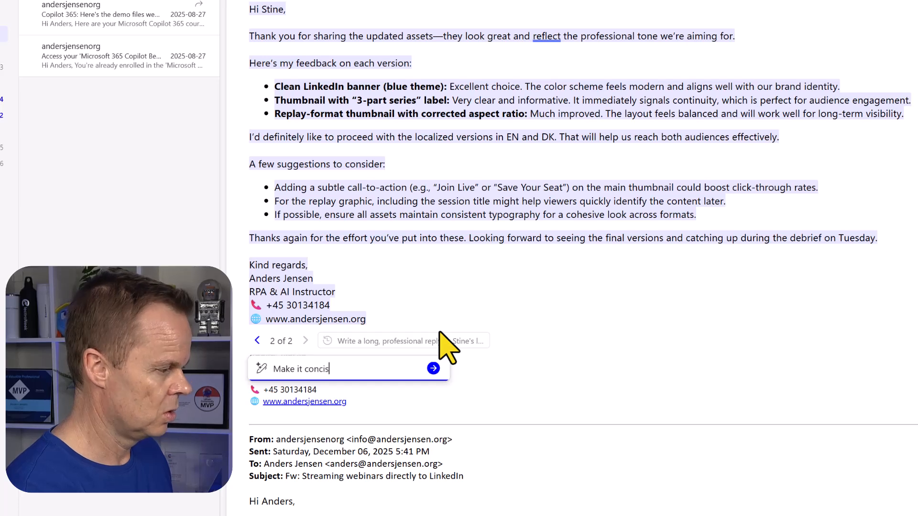
{"action": "left_click", "coordinate": [433, 369]}
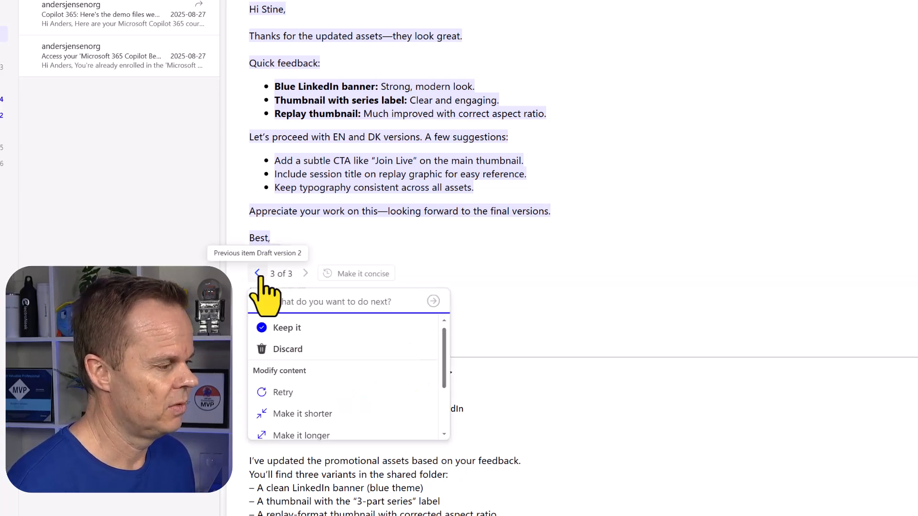
- Refine with 'Add a final paragraph about the company tennis match' and keep the result
{"action": "left_click", "coordinate": [256, 273]}
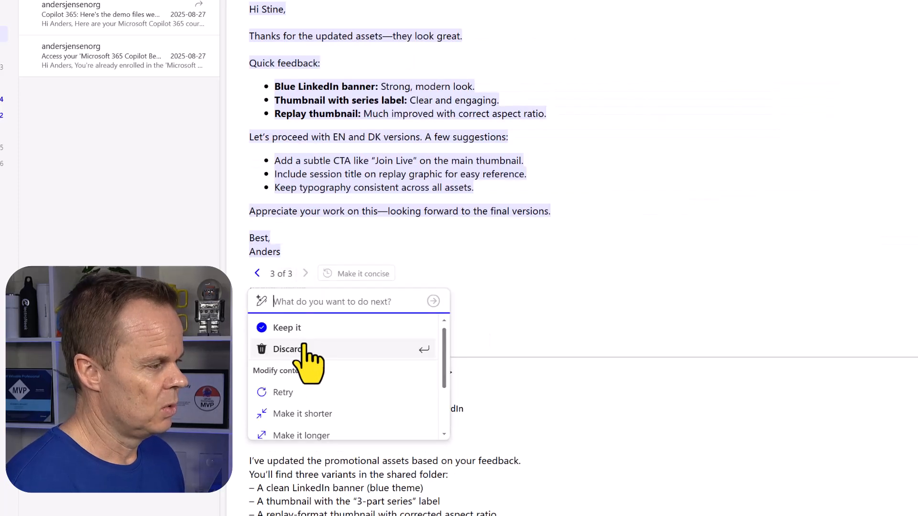
{"action": "mouse_move", "coordinate": [287, 414]}
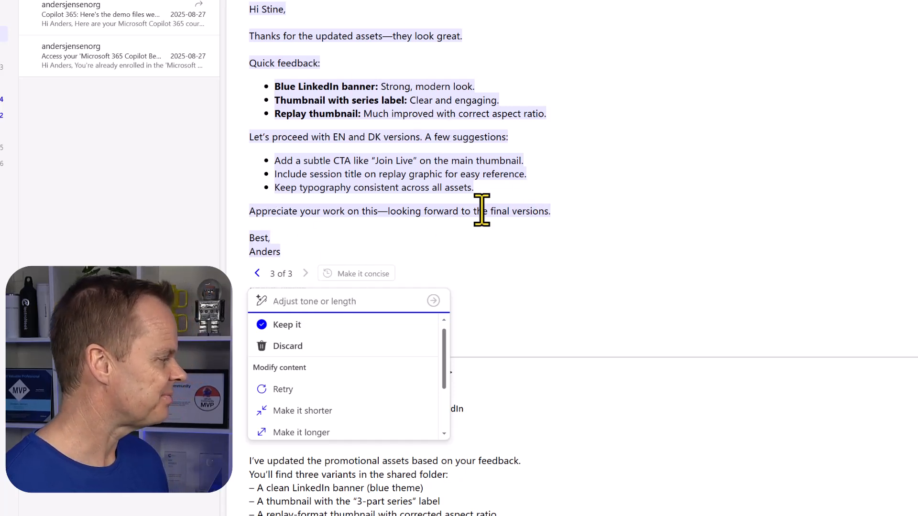
{"action": "mouse_move", "coordinate": [576, 252]}
{"action": "type", "text": "Add"}
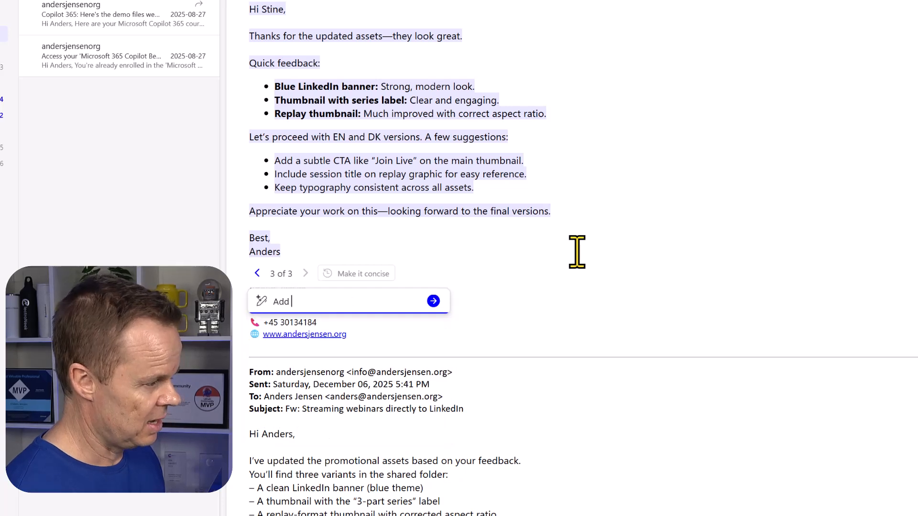
{"action": "type", "text": "a final parapragh"}
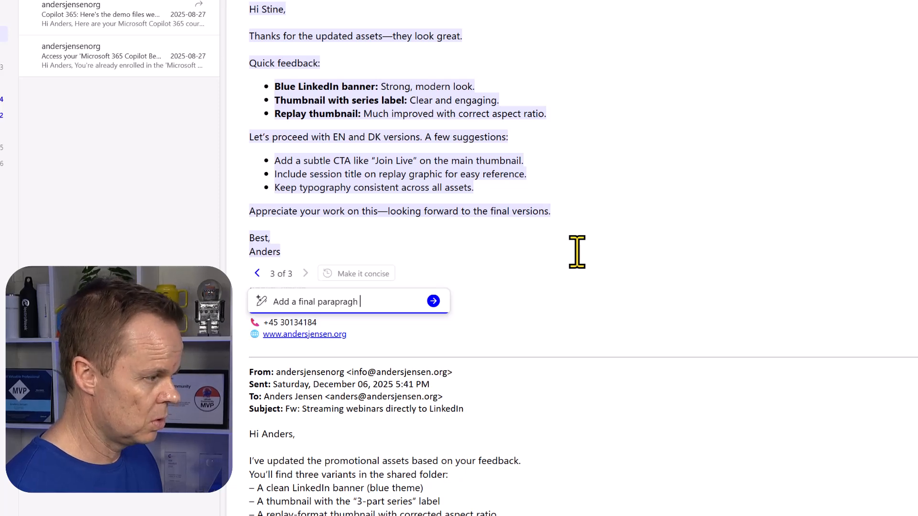
{"action": "type", "text": "about"}
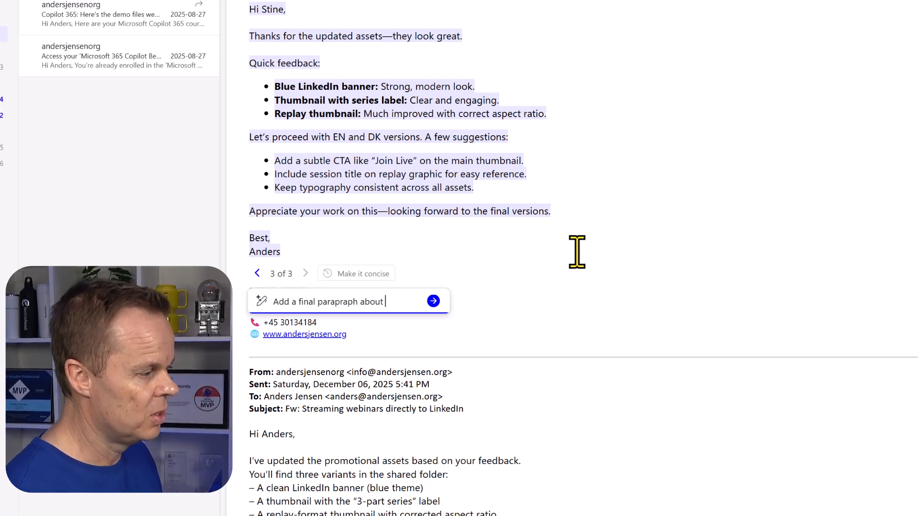
{"action": "type", "text": "the company"}
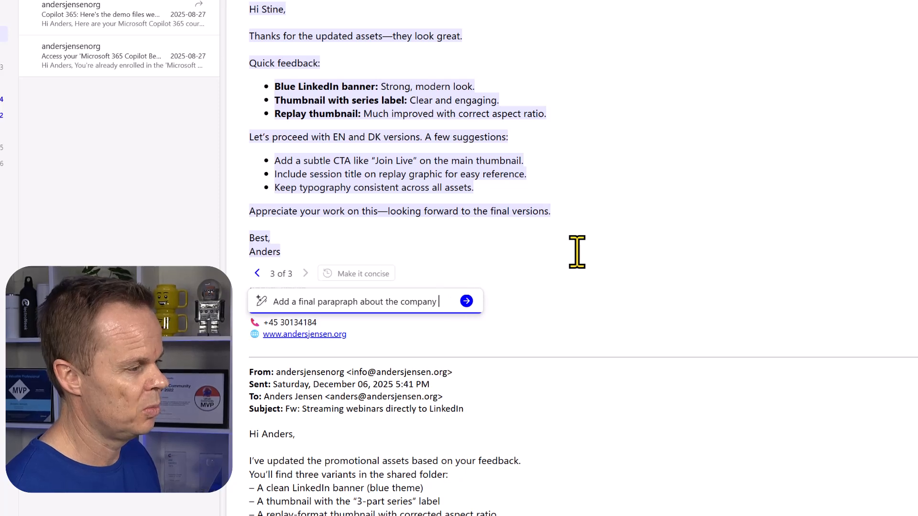
{"action": "type", "text": "te"}
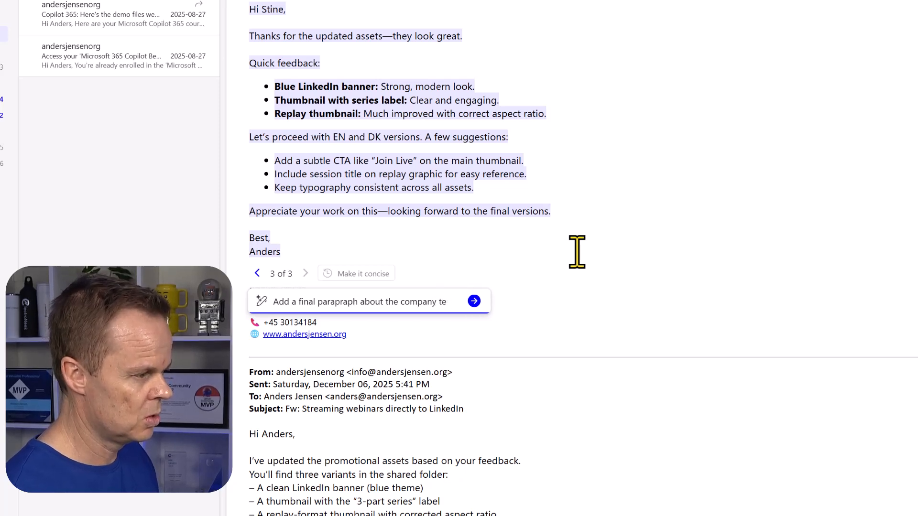
{"action": "left_click", "coordinate": [474, 301]}
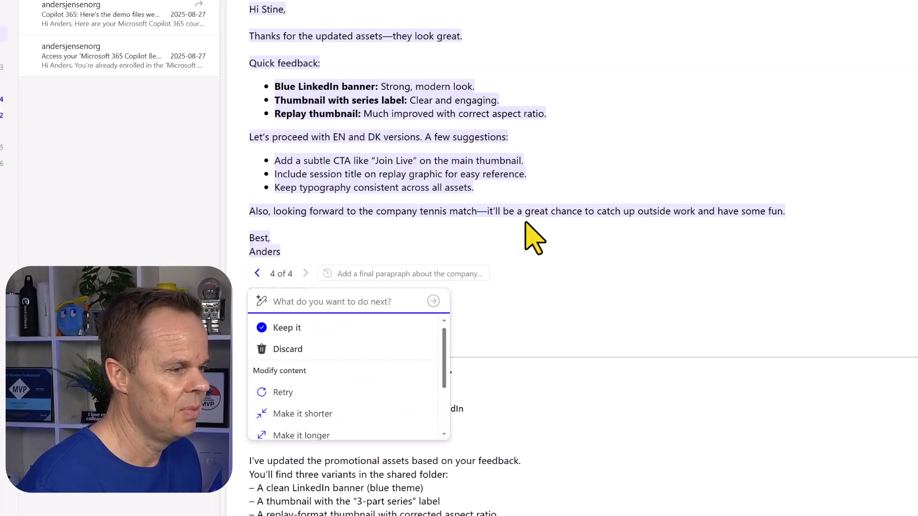
{"action": "mouse_move", "coordinate": [424, 211]}
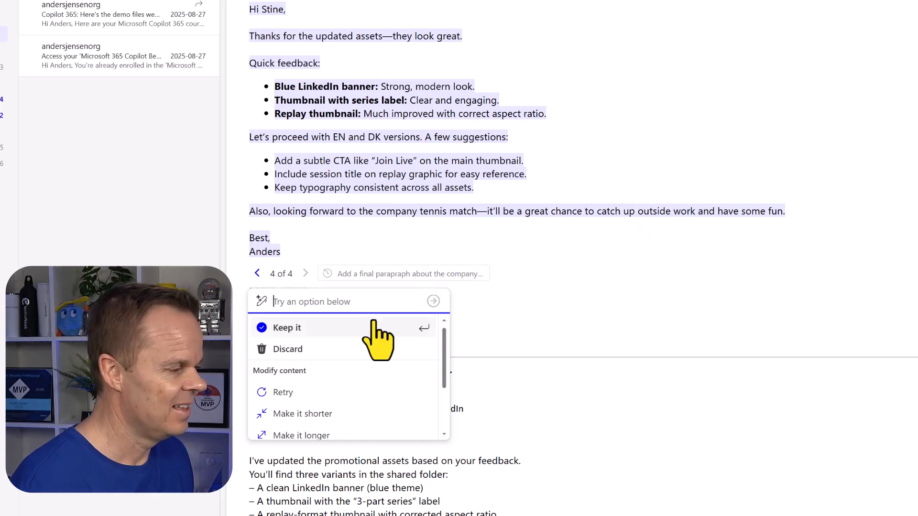
{"action": "left_click", "coordinate": [286, 327]}
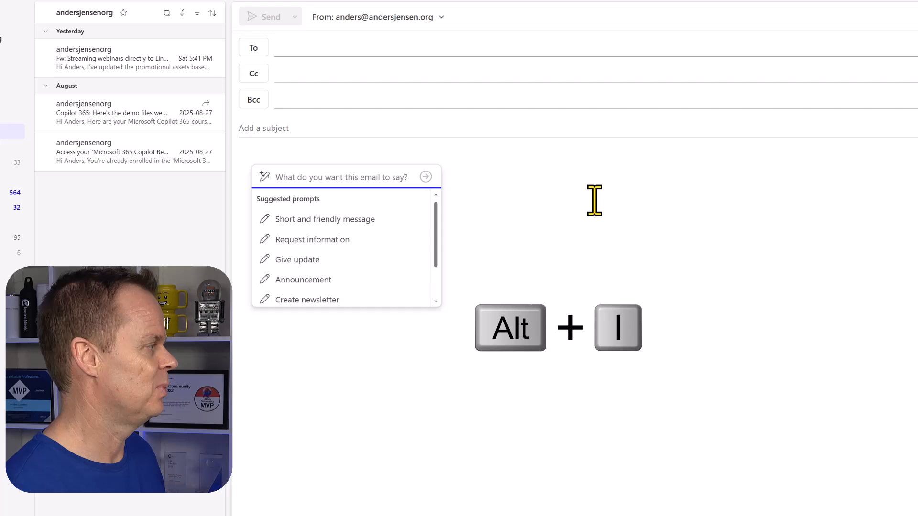
- Ask Copilot to invite colleagues to the summer party, encourage everyone's activities, in a friendly humoristic tone
{"action": "type", "text": "Invite every"}
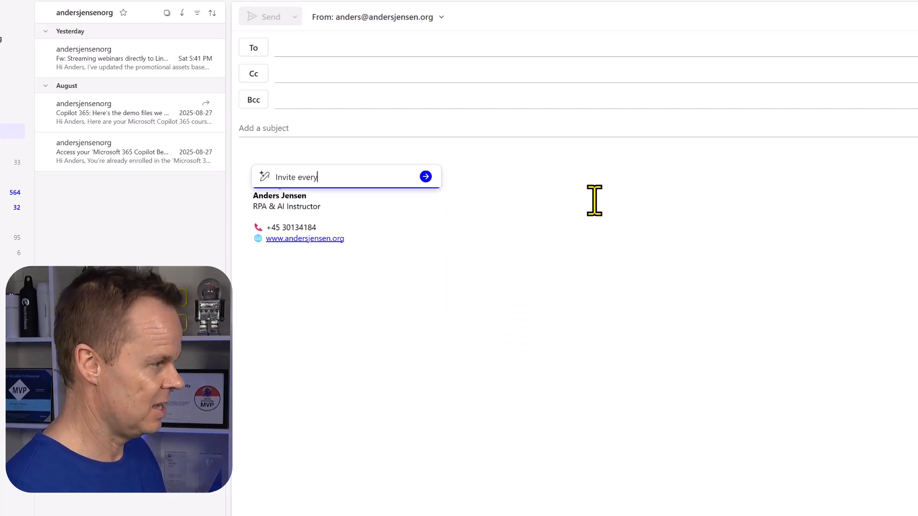
{"action": "type", "text": "colleague to"}
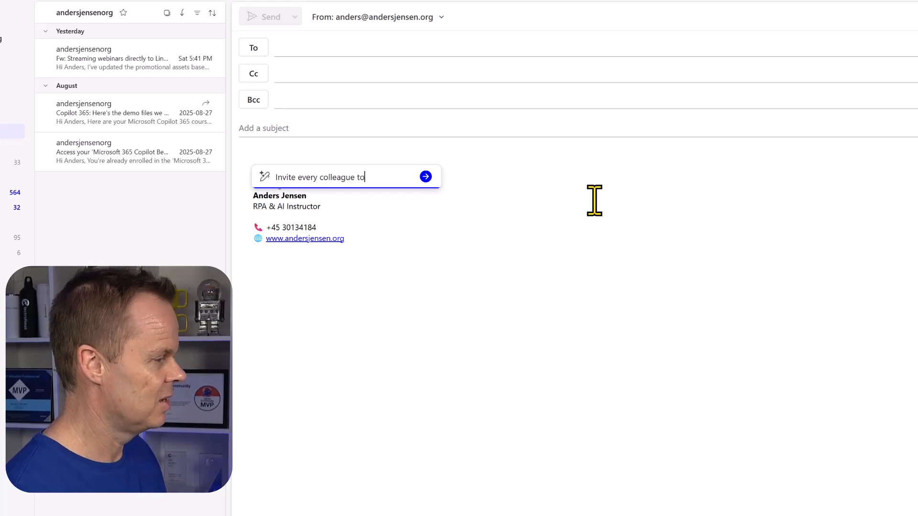
{"action": "type", "text": "the summer party on August 29, 2026"}
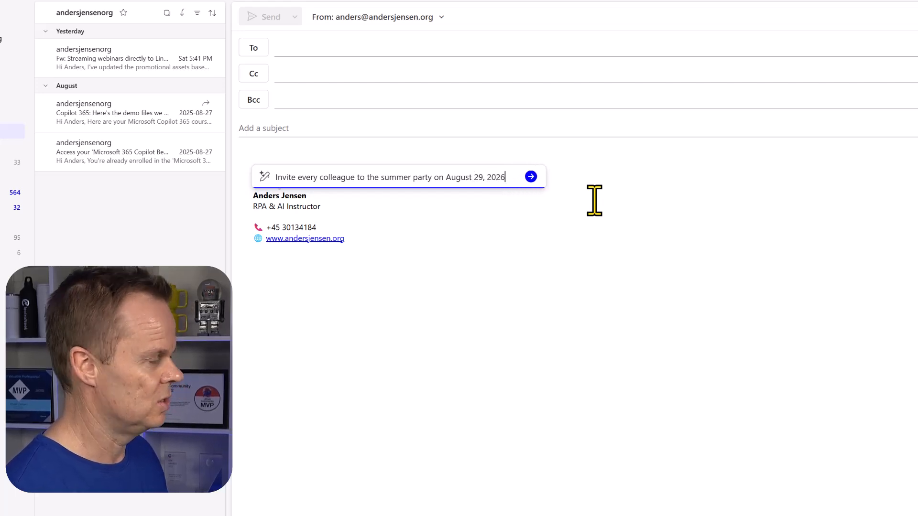
{"action": "type", "text": "Enco"}
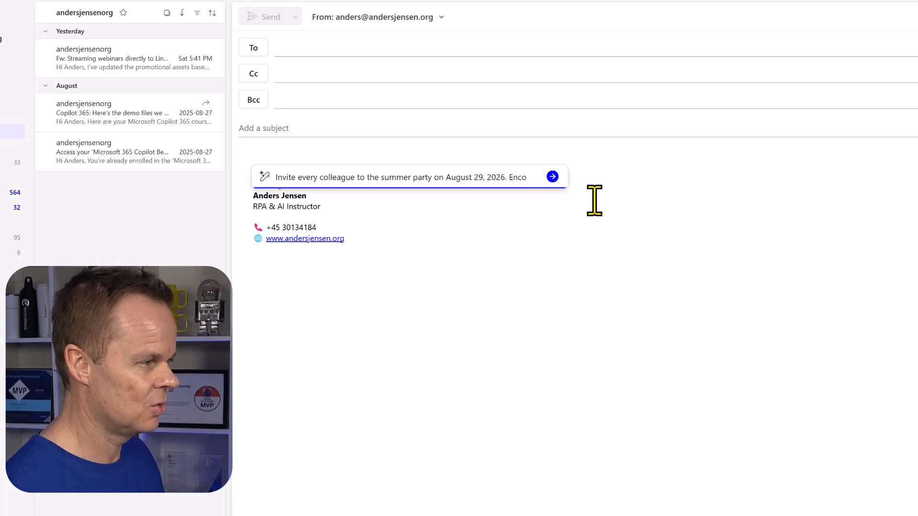
{"action": "type", "text": "Encourage everyone to sugge"}
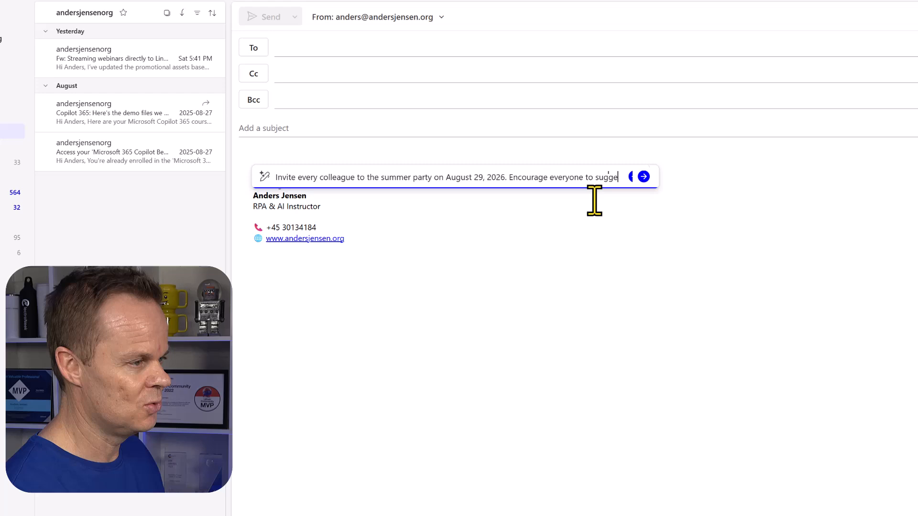
{"action": "type", "text": "activities."}
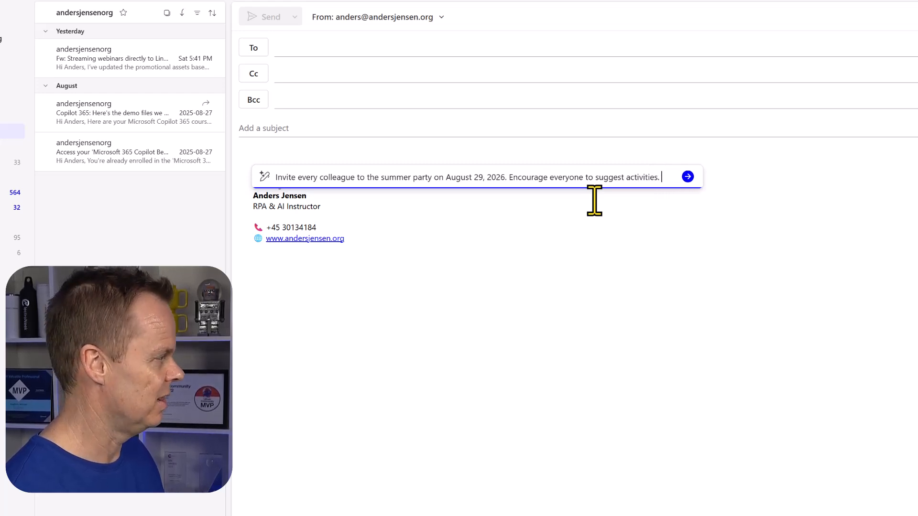
{"action": "type", "text": "Use a friendly and"}
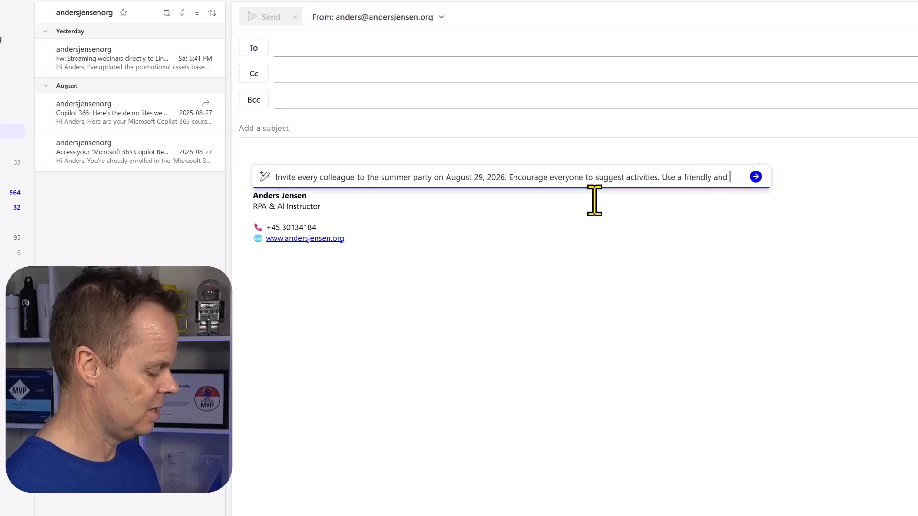
{"action": "type", "text": "humor"}
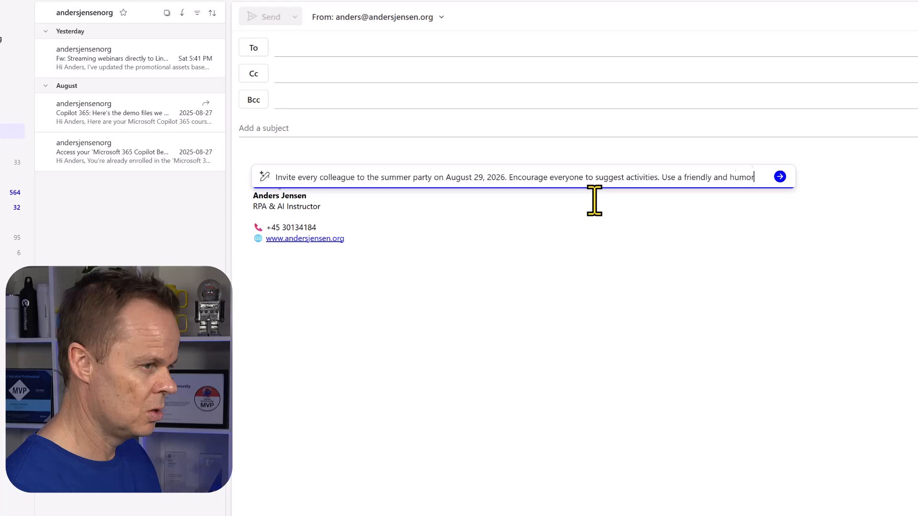
{"action": "type", "text": "istic tone."}
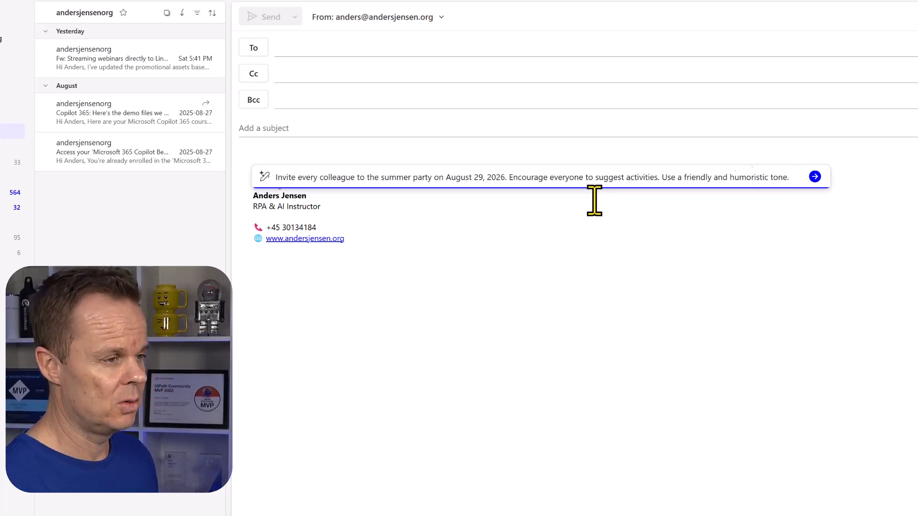
{"action": "left_click", "coordinate": [815, 177]}
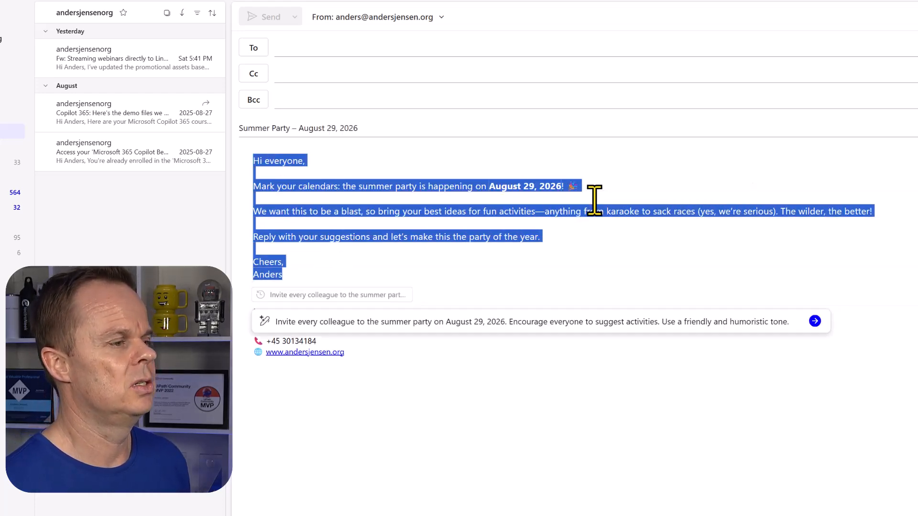
- Have Copilot expand the summer party invitation into a longer version
{"action": "left_click", "coordinate": [814, 320]}
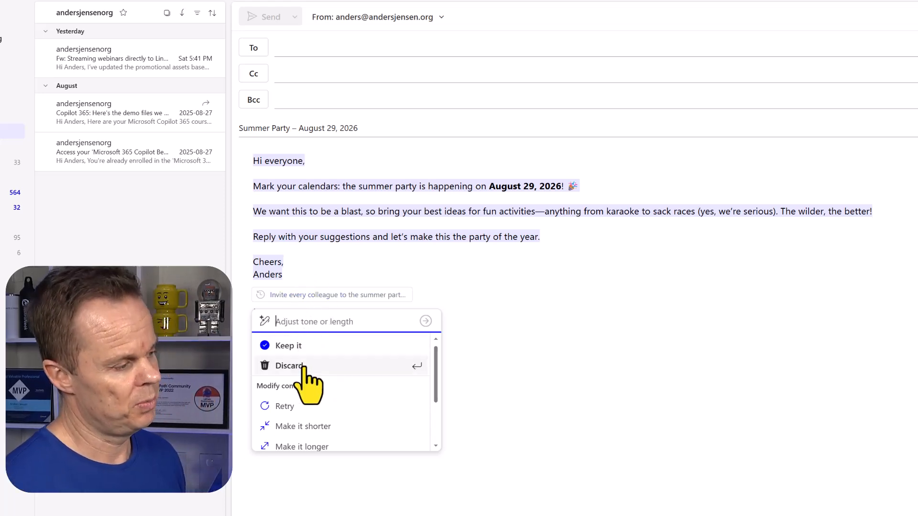
{"action": "left_click", "coordinate": [288, 365]}
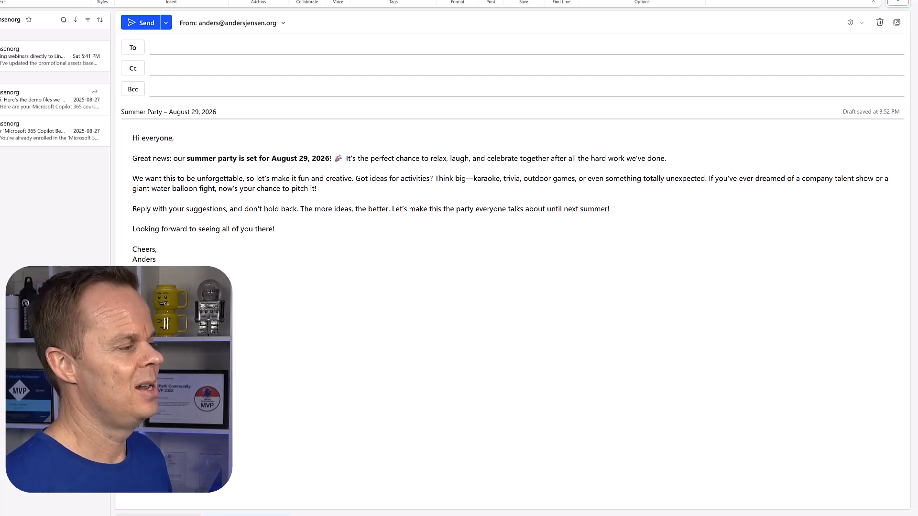
- Copy the entire invitation text, then discard the draft message
{"action": "double_click", "coordinate": [143, 249]}
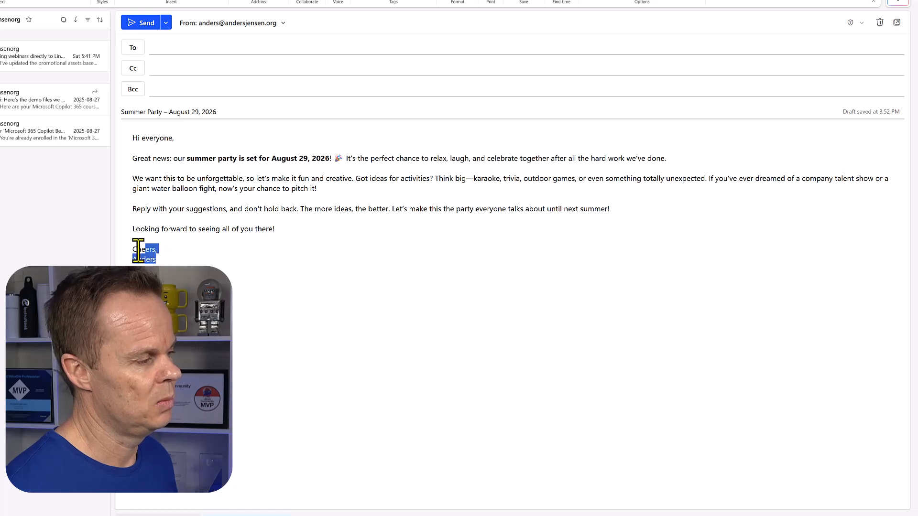
{"action": "key", "text": "ctrl+a"}
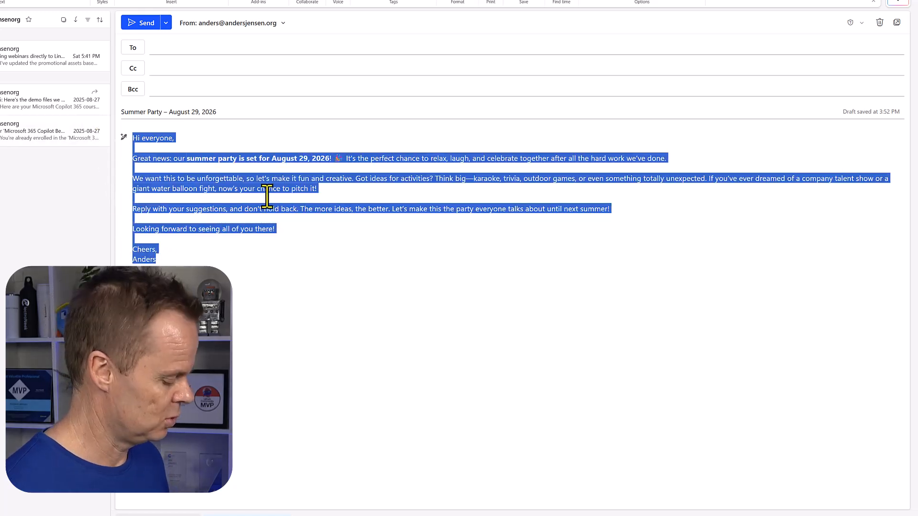
{"action": "key", "text": "ctrl+c"}
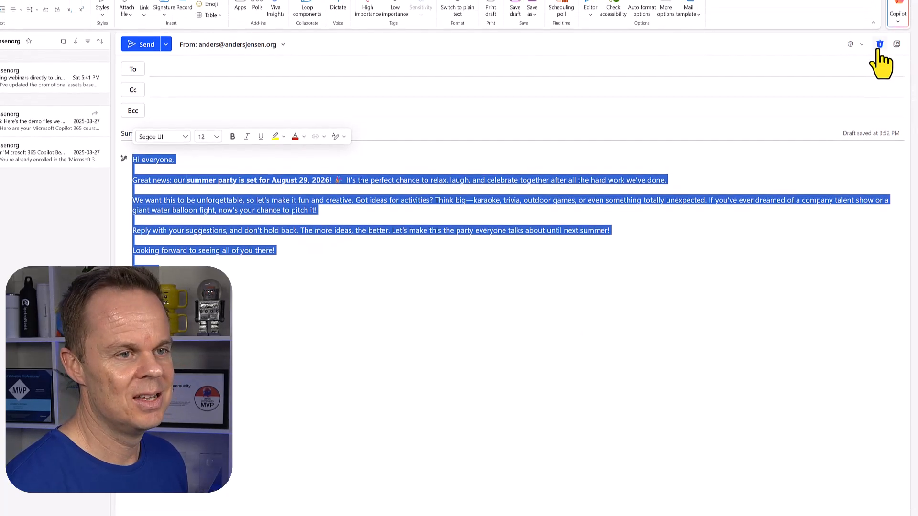
{"action": "left_click", "coordinate": [879, 44]}
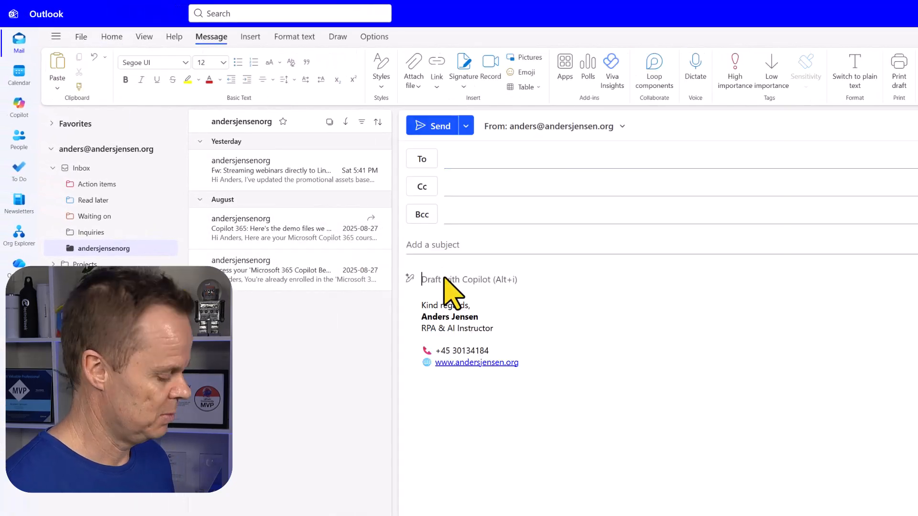
- Paste the invitation into a new message and request Coaching by Copilot on it
{"action": "key", "text": "ctrl+v"}
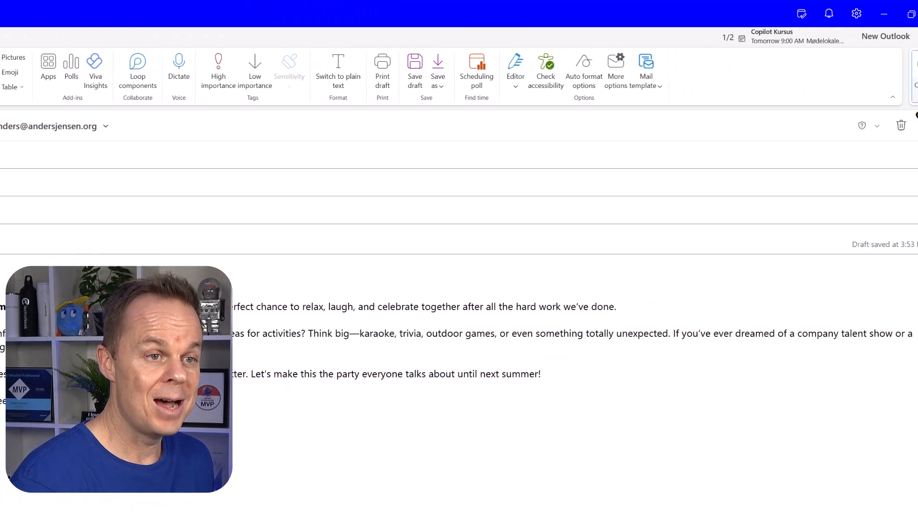
{"action": "left_click", "coordinate": [890, 70]}
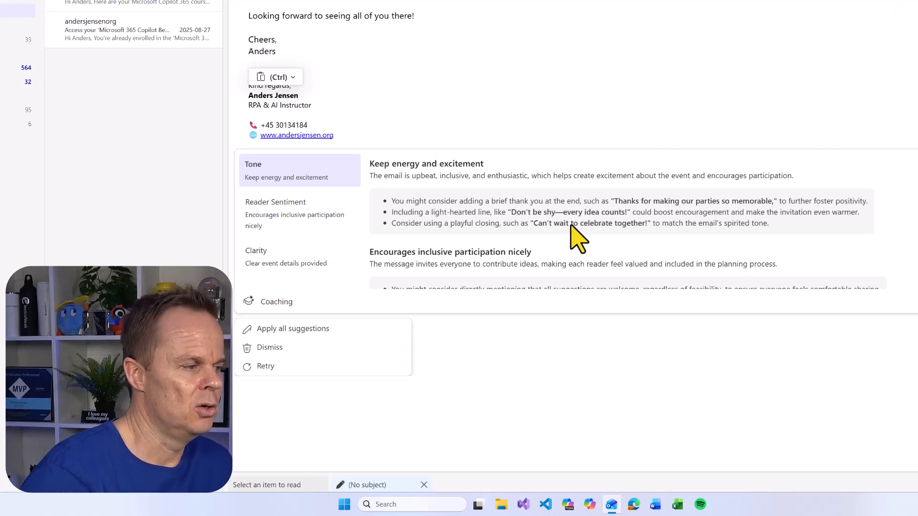
{"action": "mouse_move", "coordinate": [469, 202]}
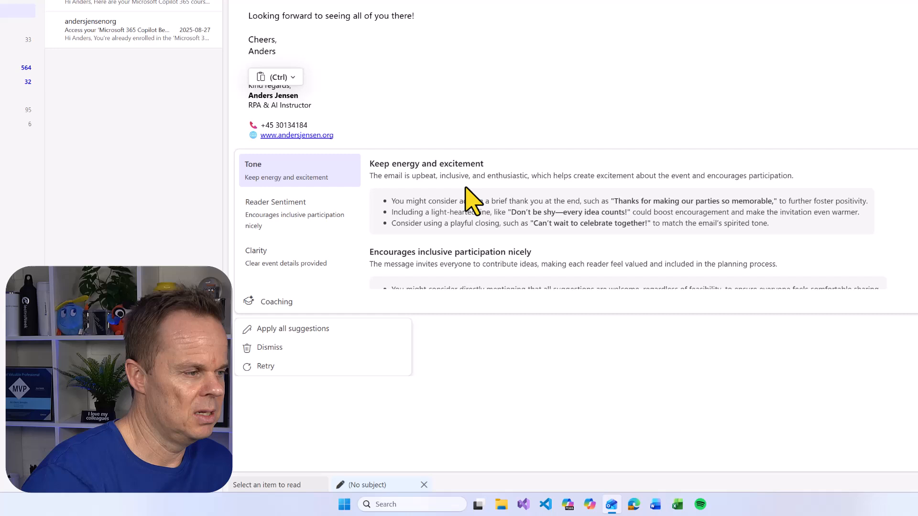
{"action": "mouse_move", "coordinate": [547, 193]}
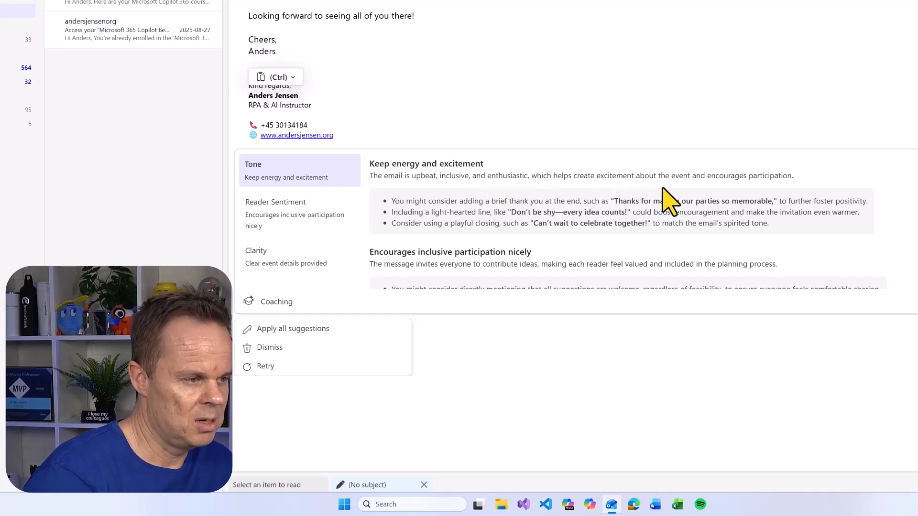
{"action": "mouse_move", "coordinate": [521, 226]}
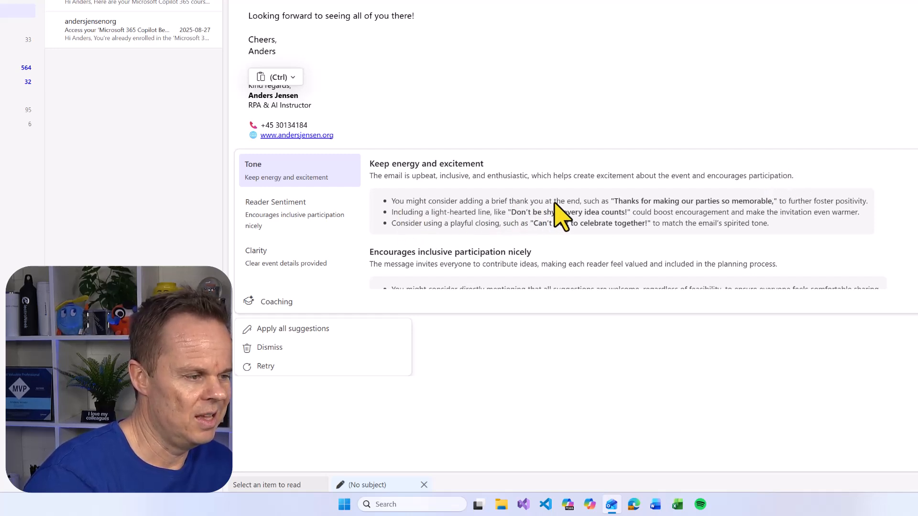
{"action": "mouse_move", "coordinate": [456, 185]}
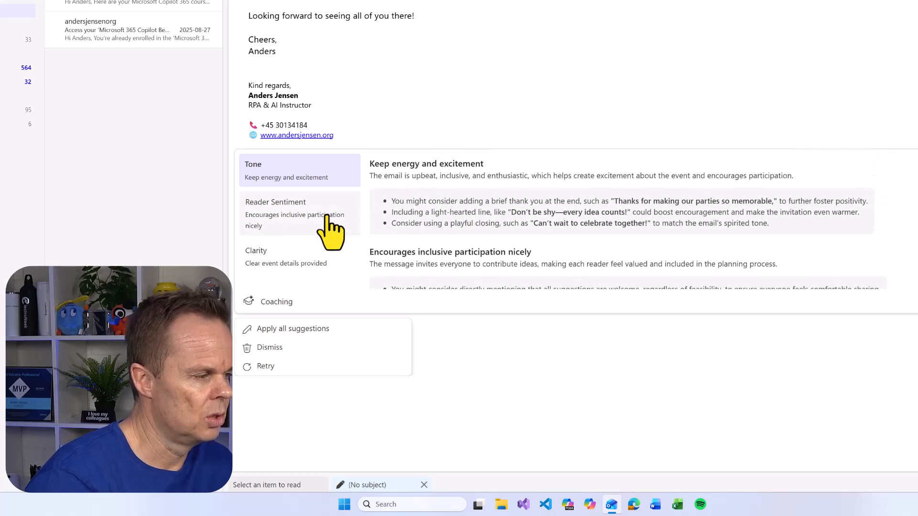
- Review Reader Sentiment and Clarity, apply all suggestions in both rounds, and replace the draft
{"action": "left_click", "coordinate": [294, 214]}
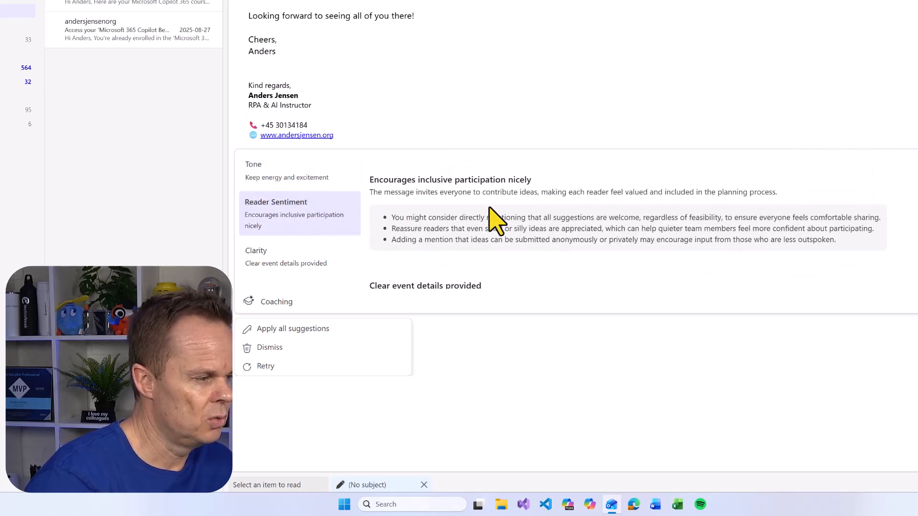
{"action": "left_click", "coordinate": [255, 251]}
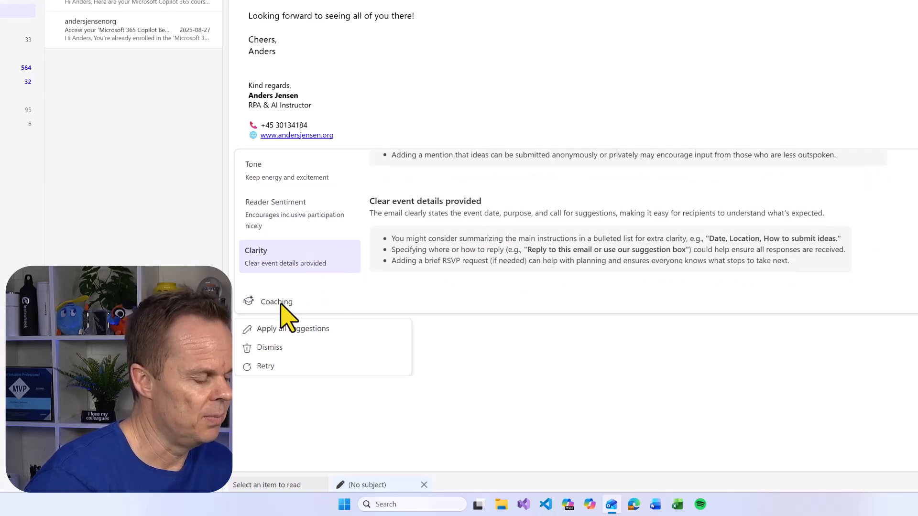
{"action": "mouse_move", "coordinate": [293, 328]}
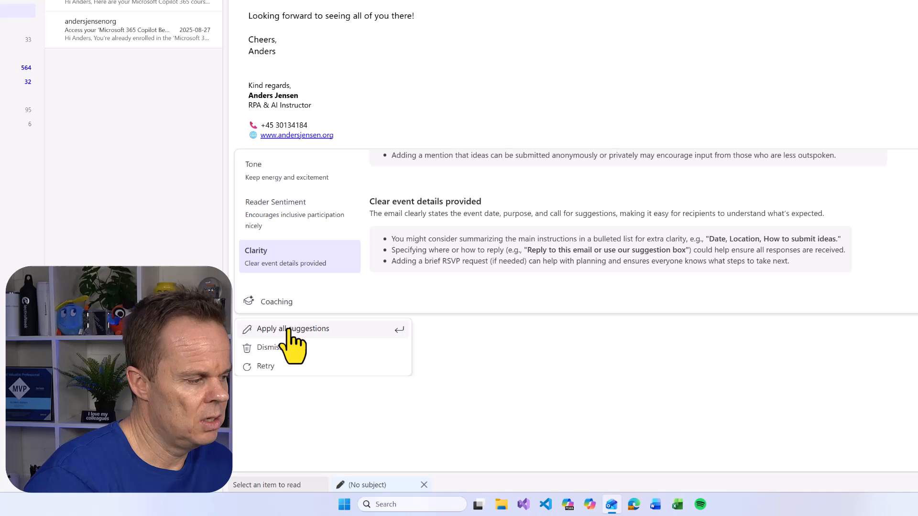
{"action": "left_click", "coordinate": [293, 328]}
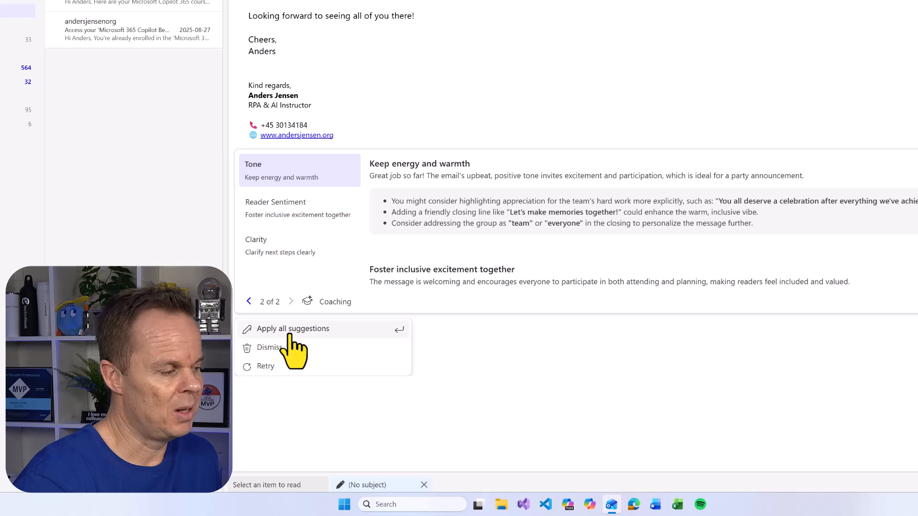
{"action": "left_click", "coordinate": [293, 328]}
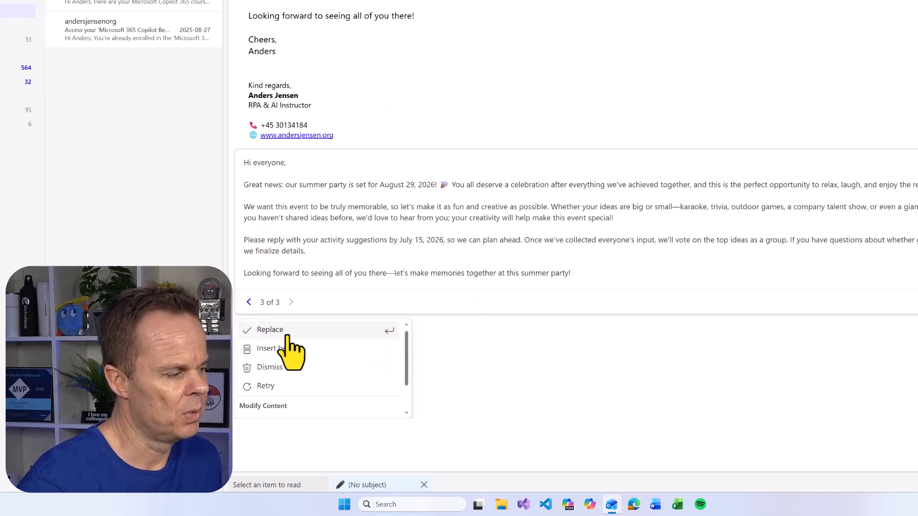
{"action": "mouse_move", "coordinate": [277, 348]}
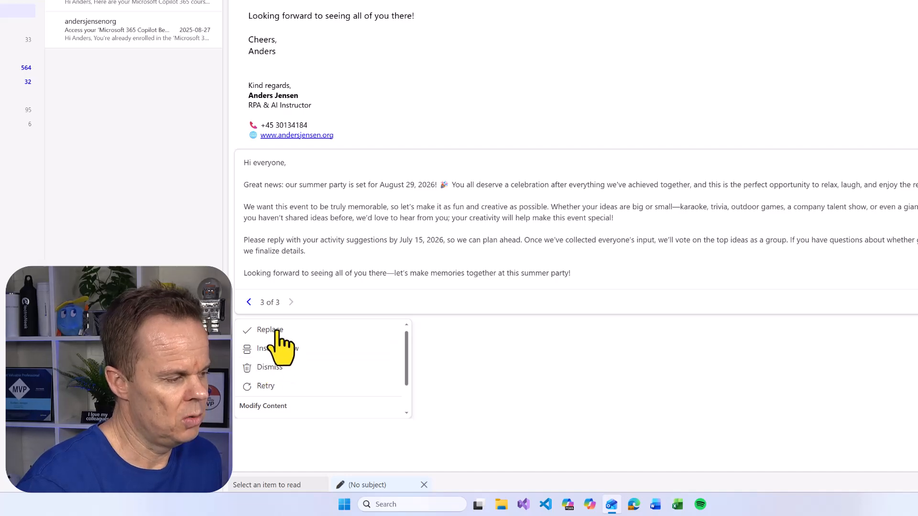
{"action": "left_click", "coordinate": [270, 329]}
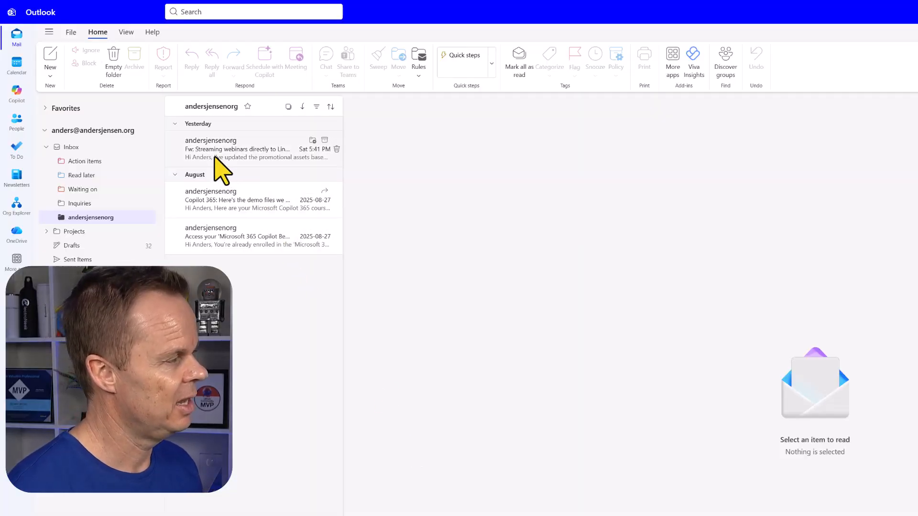
- Open the 'Fw: Streaming webinars directly to LinkedIn' message, briefly visiting Windows search and returning
{"action": "left_click", "coordinate": [246, 149]}
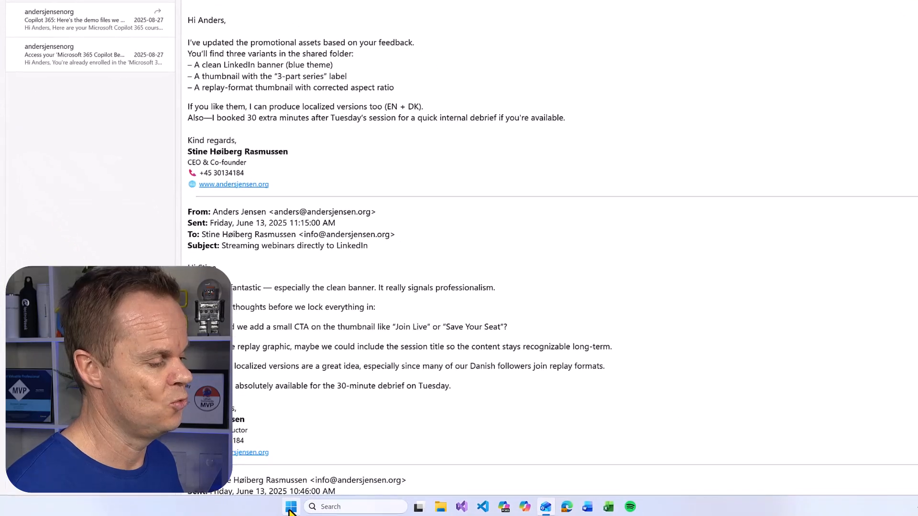
{"action": "left_click", "coordinate": [291, 506]}
{"action": "type", "text": "outlook"}
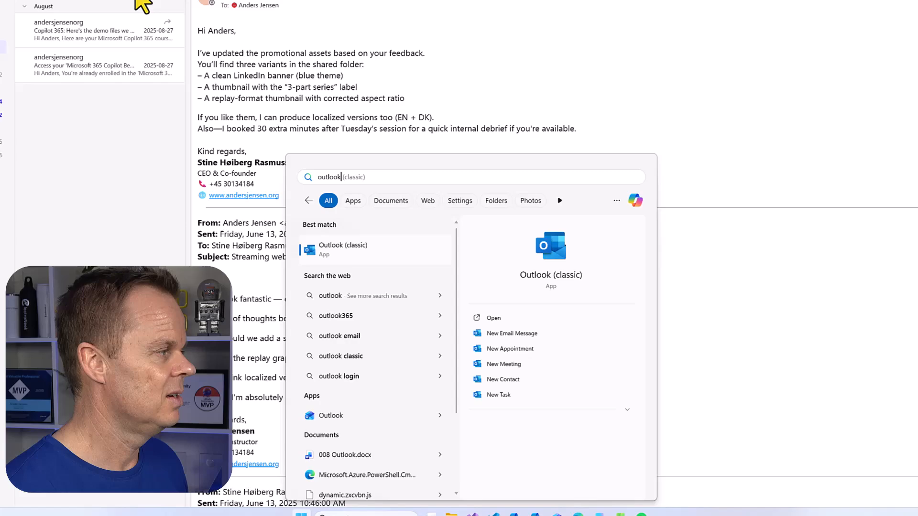
{"action": "left_click", "coordinate": [342, 249]}
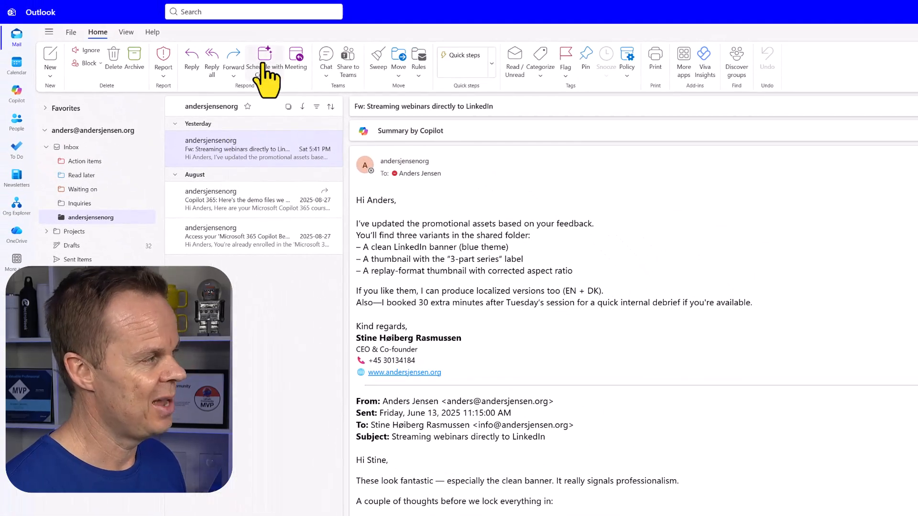
- Have Copilot schedule a meeting from the email, insert its agenda plus 'Eat cake', and send the invite
{"action": "left_click", "coordinate": [267, 57]}
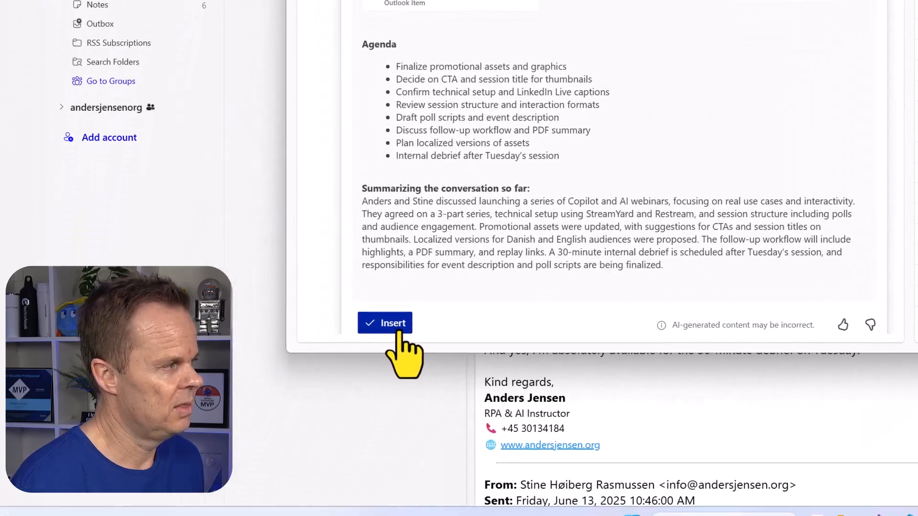
{"action": "left_click", "coordinate": [384, 322]}
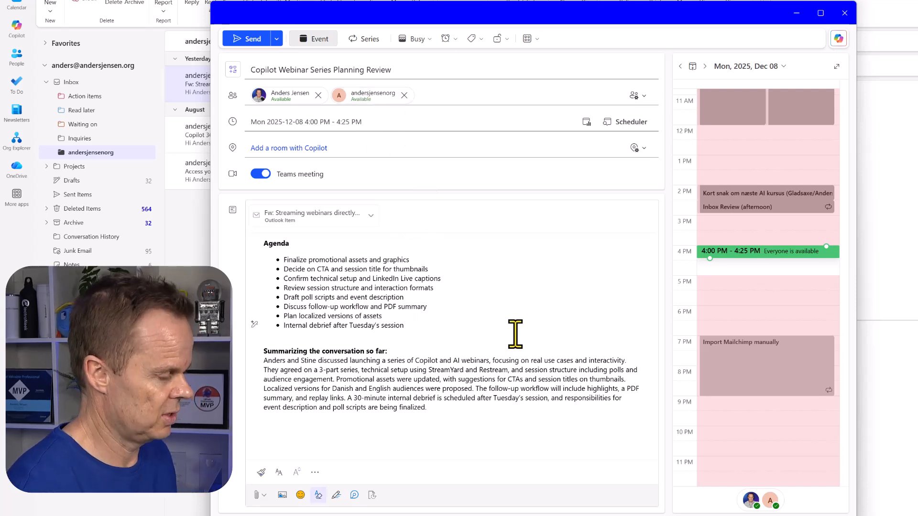
{"action": "type", "text": "Eat cal"}
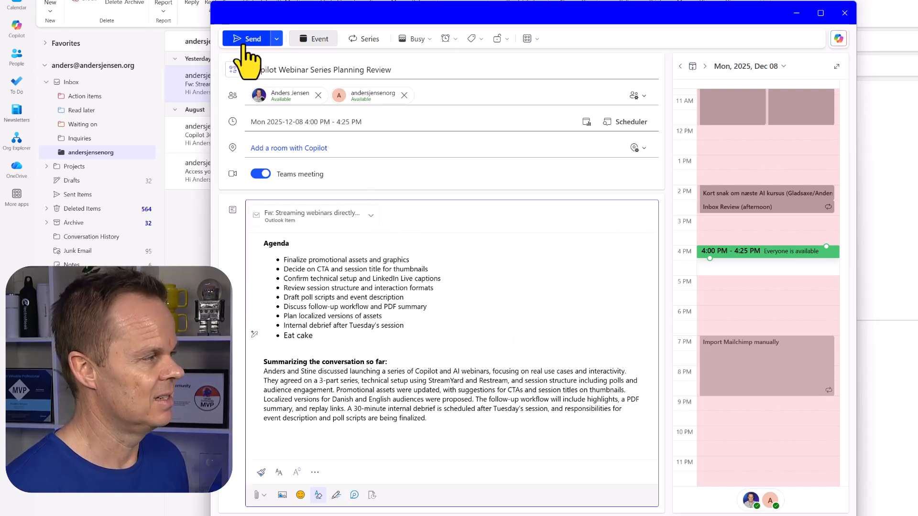
{"action": "left_click", "coordinate": [252, 39]}
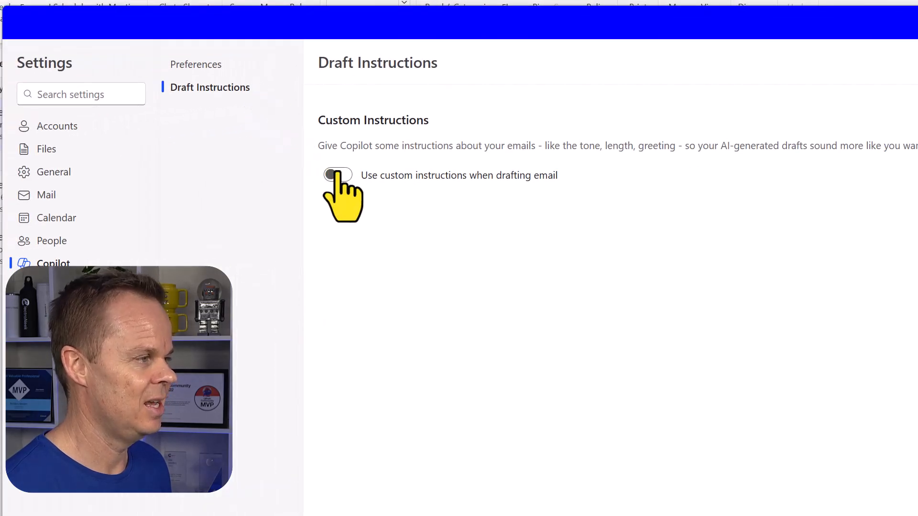
- Enable custom drafting instructions reading 'Write concisely and without filler words. Use many emojis.'
{"action": "left_click", "coordinate": [337, 175]}
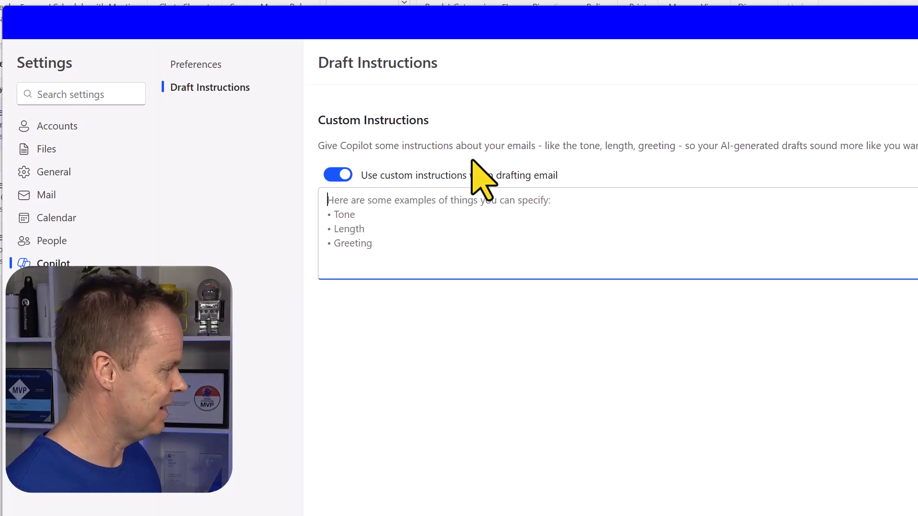
{"action": "type", "text": "Write concisely"}
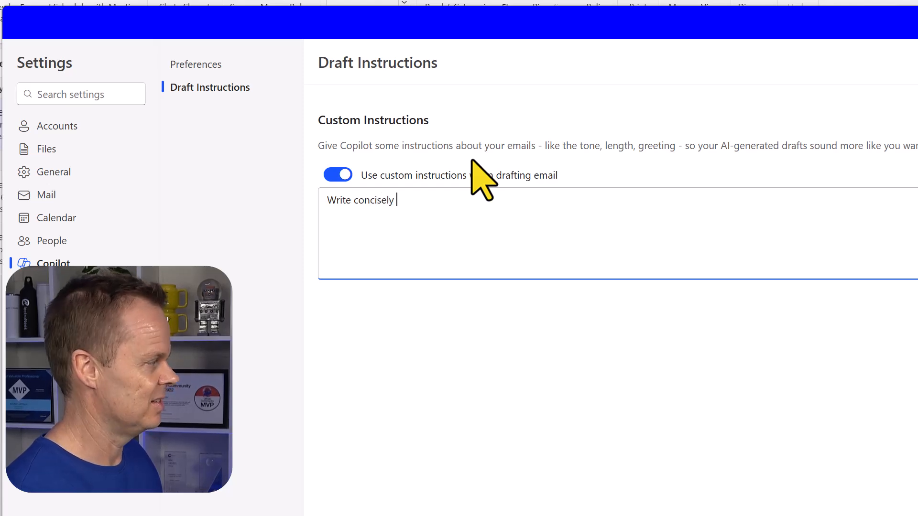
{"action": "type", "text": "and without filler"}
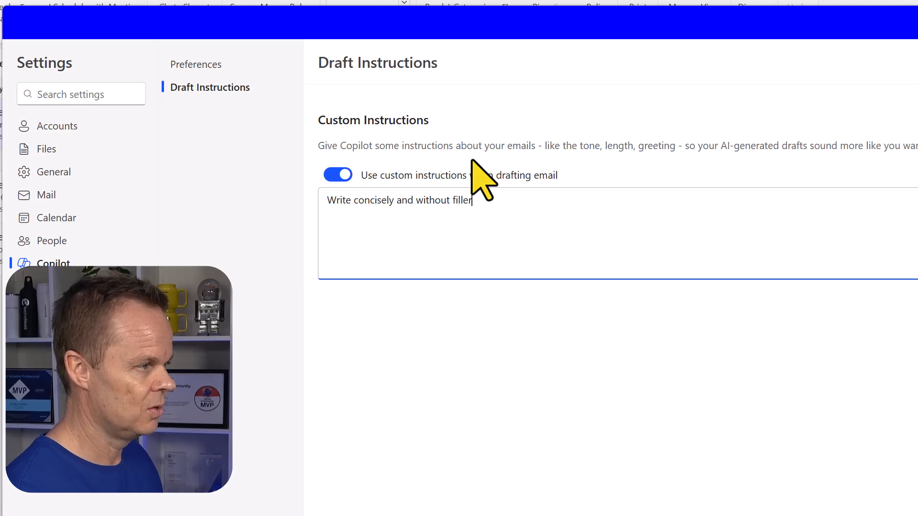
{"action": "type", "text": "words. USe"}
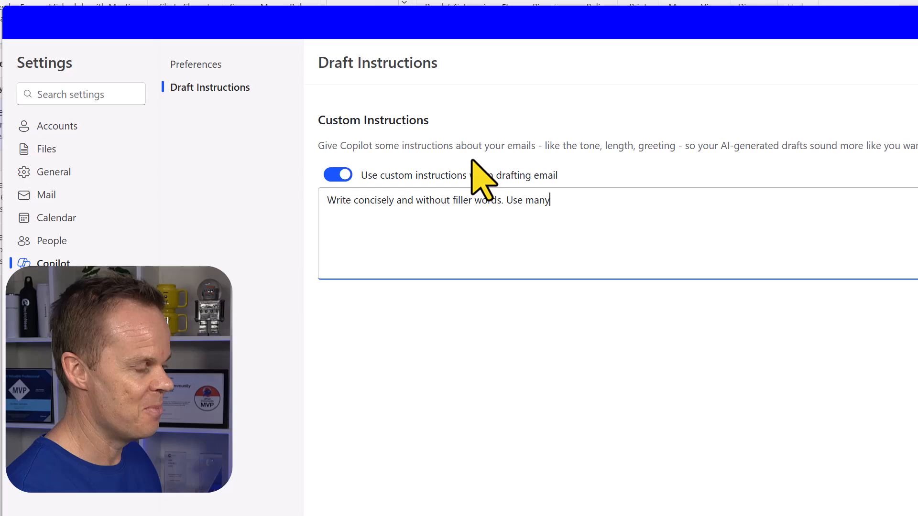
{"action": "type", "text": "emojies."}
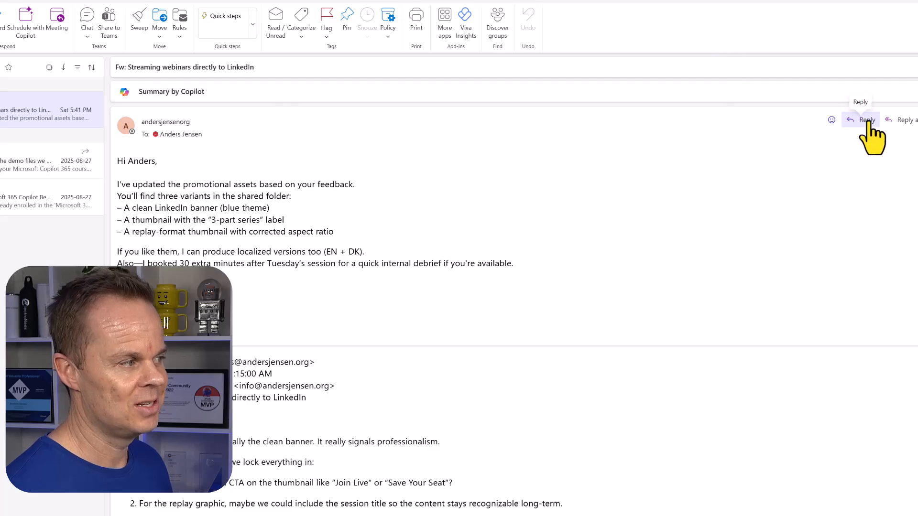
- Reply to the webinars email and have Copilot draft an answer to Stine
{"action": "left_click", "coordinate": [867, 119]}
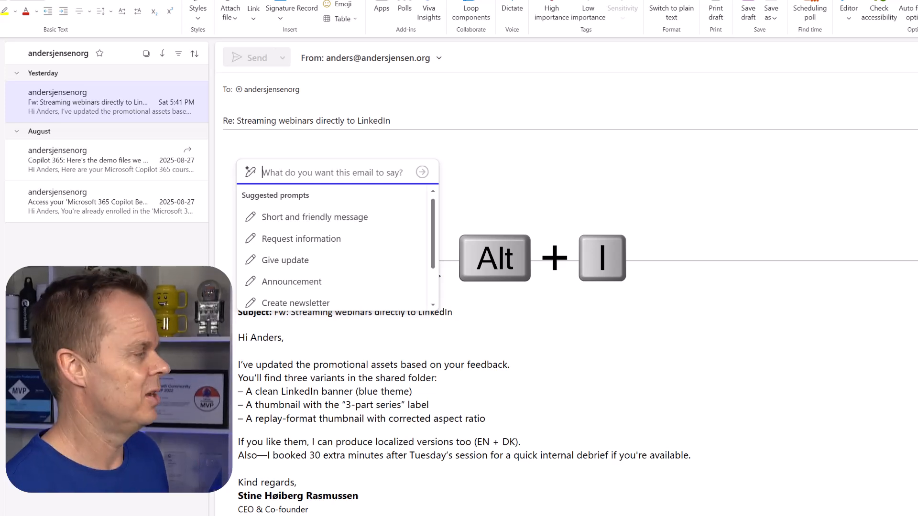
{"action": "type", "text": "answer STin"}
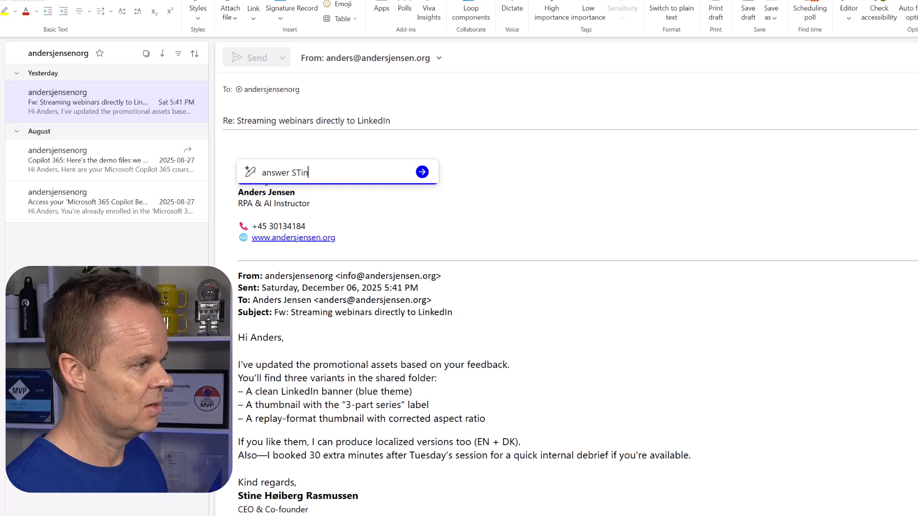
{"action": "left_click", "coordinate": [421, 171]}
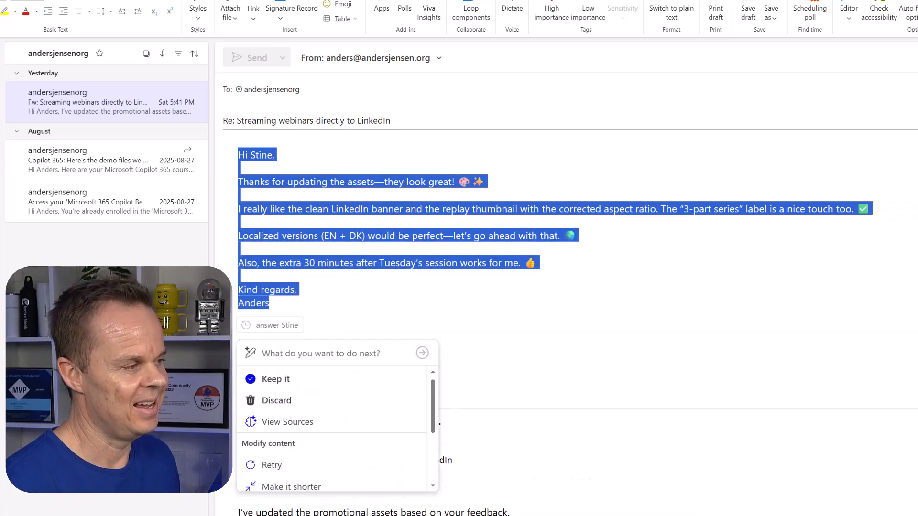
{"action": "left_click", "coordinate": [337, 353]}
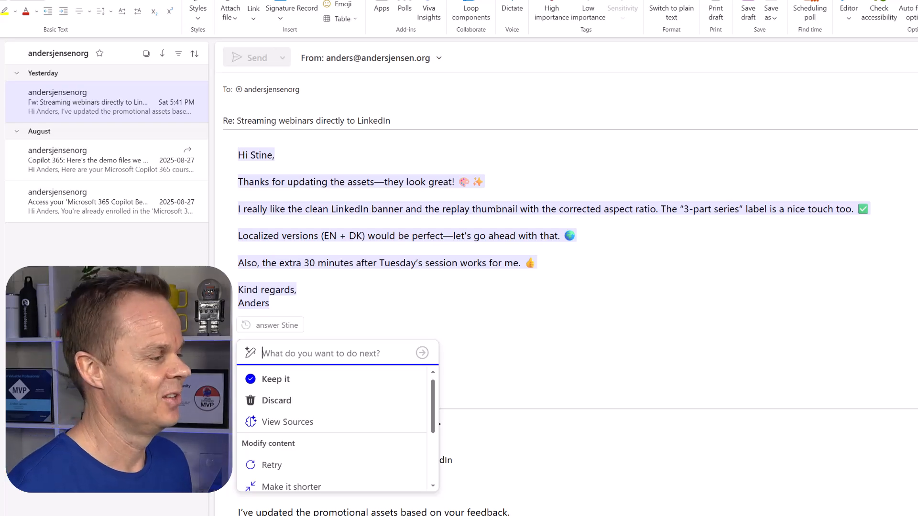
- Discard Copilot's emoji-rich draft text and begin discarding the whole reply
{"action": "left_click", "coordinate": [275, 378]}
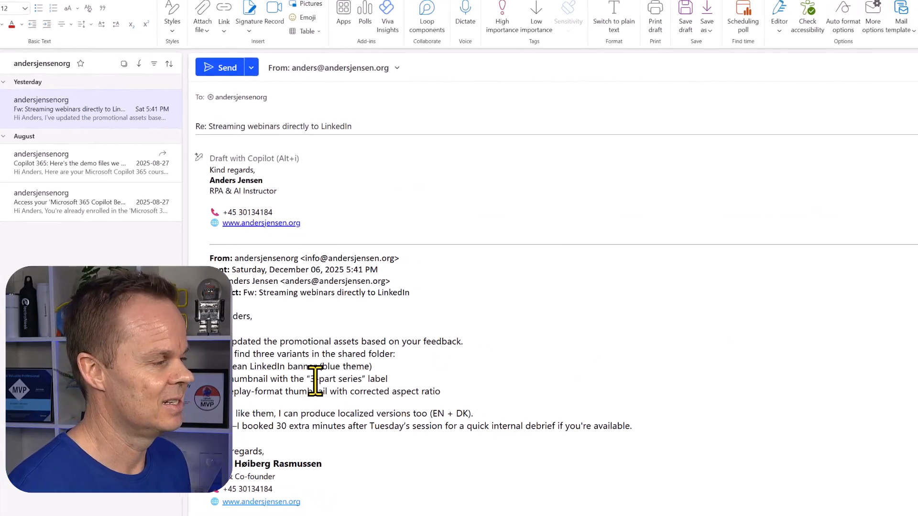
{"action": "left_click", "coordinate": [879, 94]}
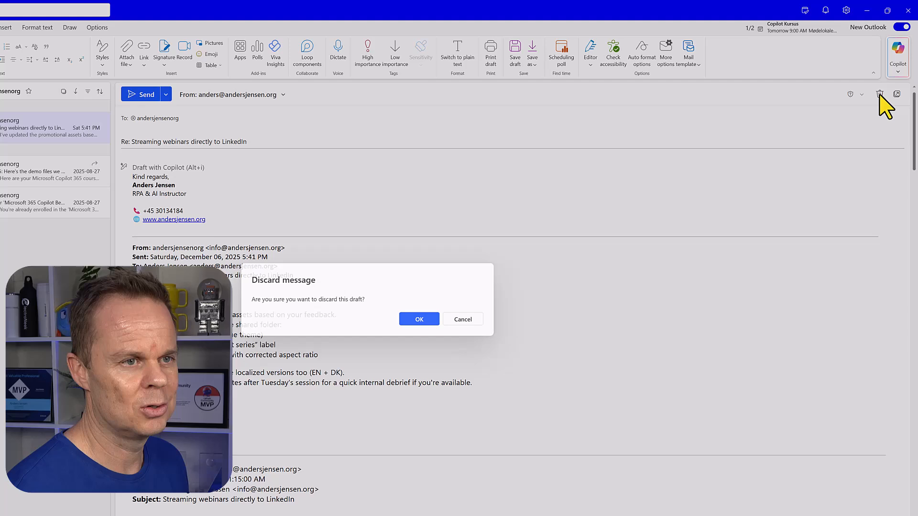
- Confirm discarding the reply draft and reopen Copilot's Draft Instructions settings
{"action": "left_click", "coordinate": [419, 319]}
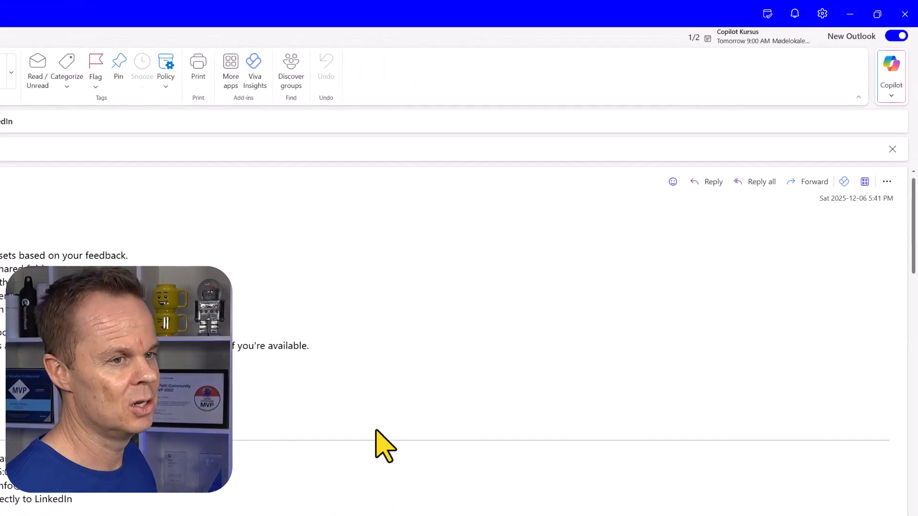
{"action": "left_click", "coordinate": [891, 74]}
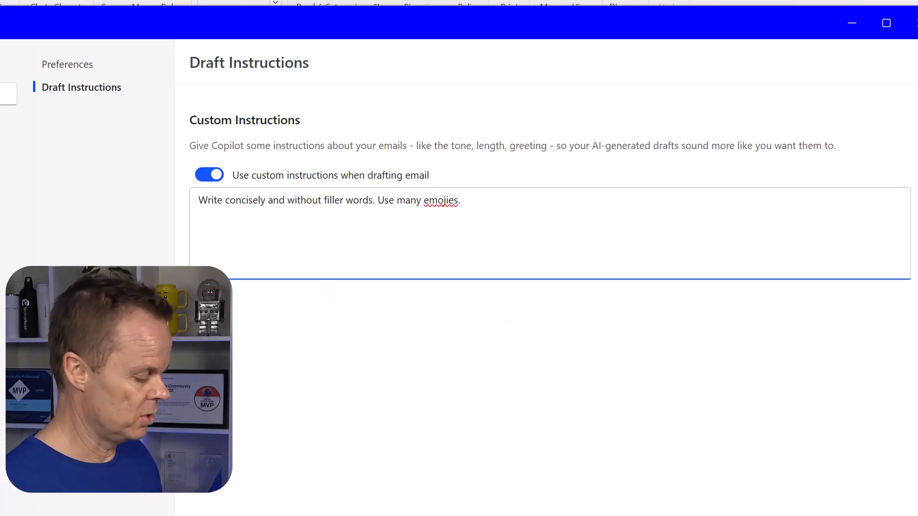
- Prefix the existing rule with 'If I write #internal:' and add an 'If I write #external:' line
{"action": "type", "text": "If I write #"}
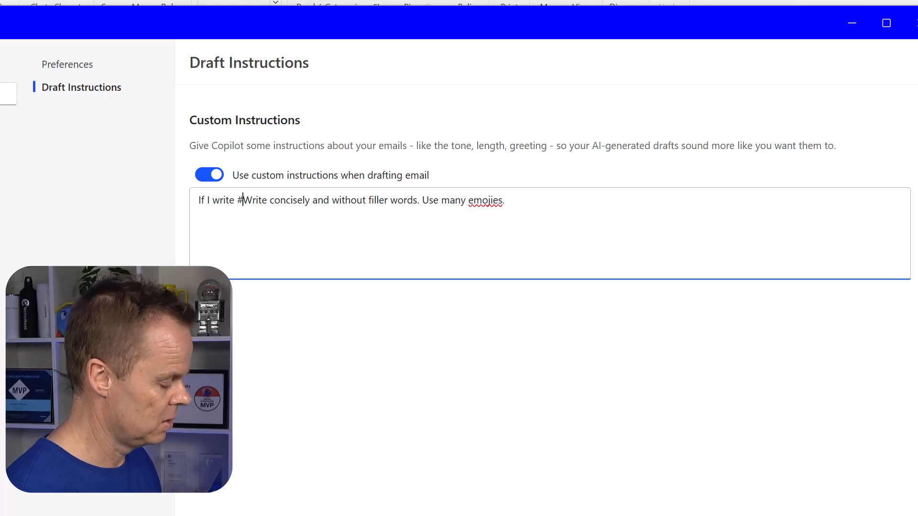
{"action": "type", "text": "internal"}
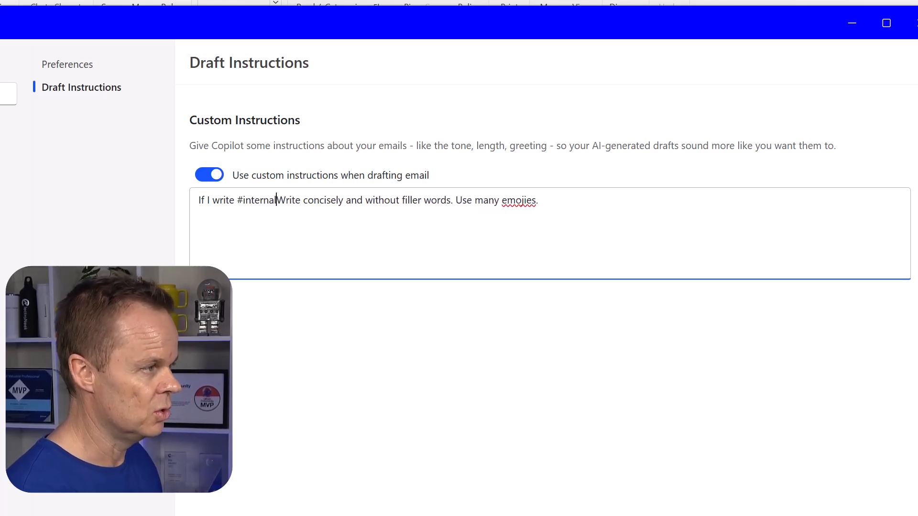
{"action": "type", "text": ":"}
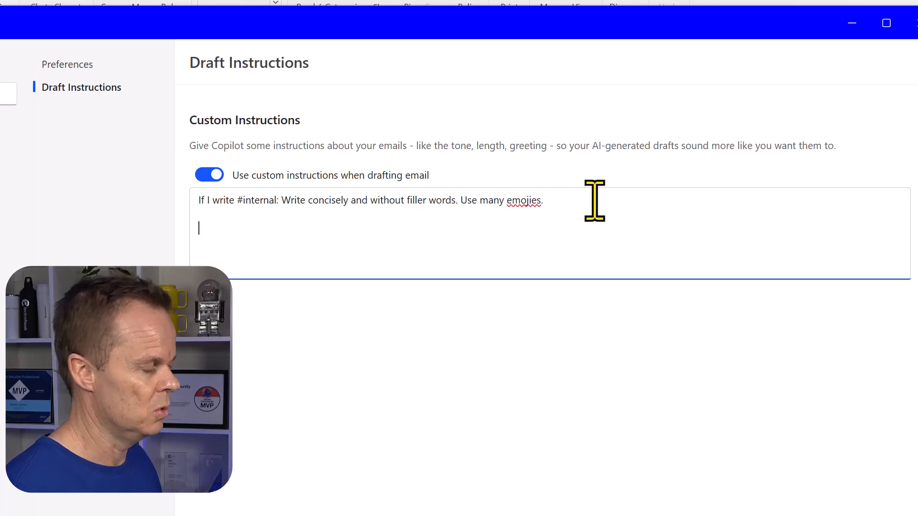
{"action": "type", "text": "If I write #externa"}
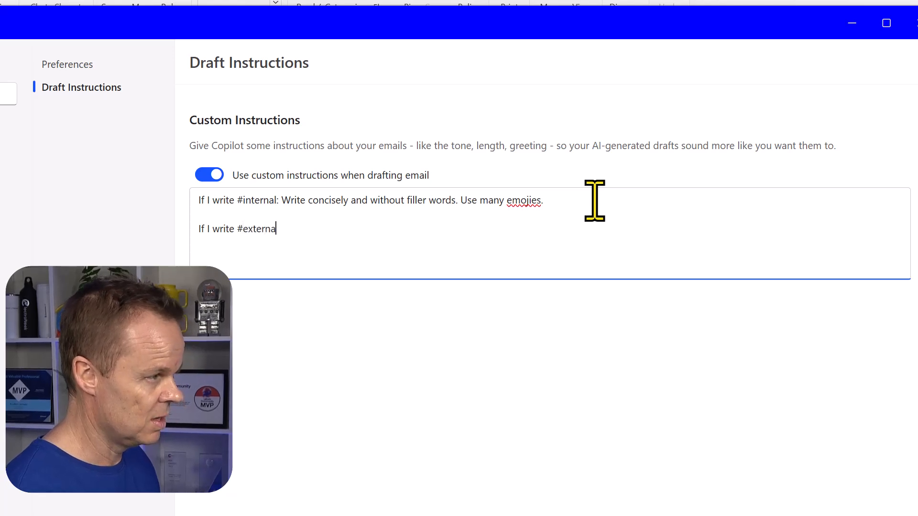
{"action": "type", "text": "l:"}
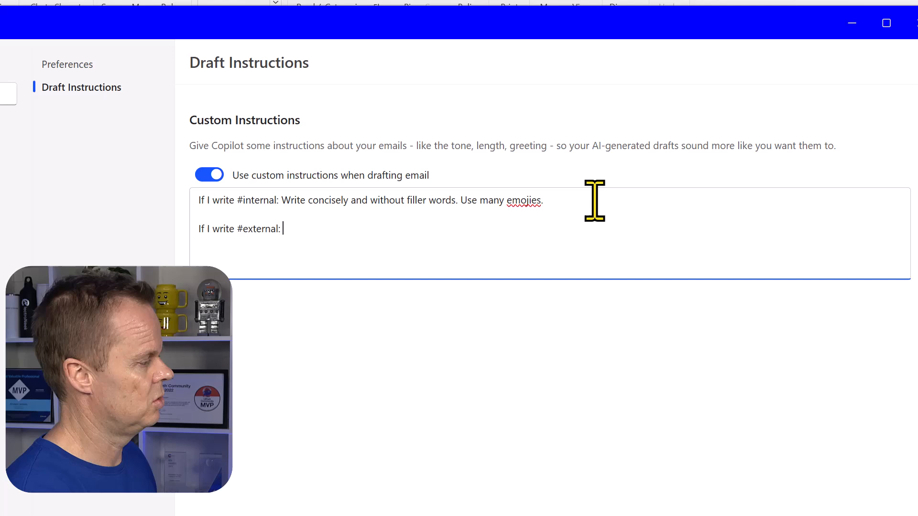
- Write the #external rule: professional greeting, long emails, friendly but professional tone, no emojis
{"action": "type", "text": "Starts"}
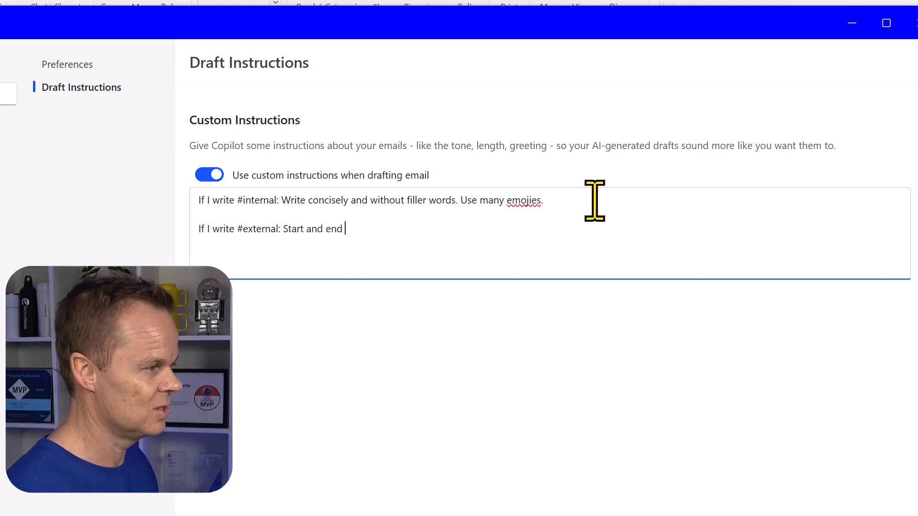
{"action": "type", "text": "with a profes"}
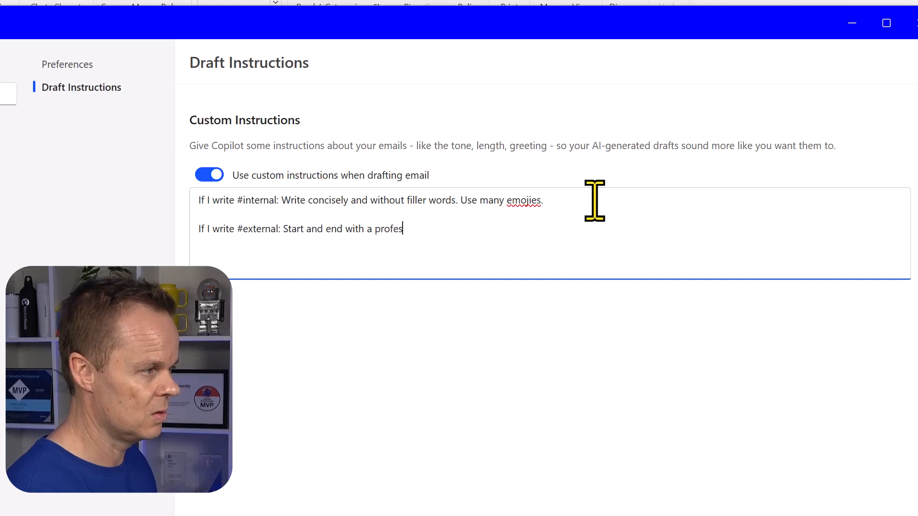
{"action": "type", "text": "sional greeting"}
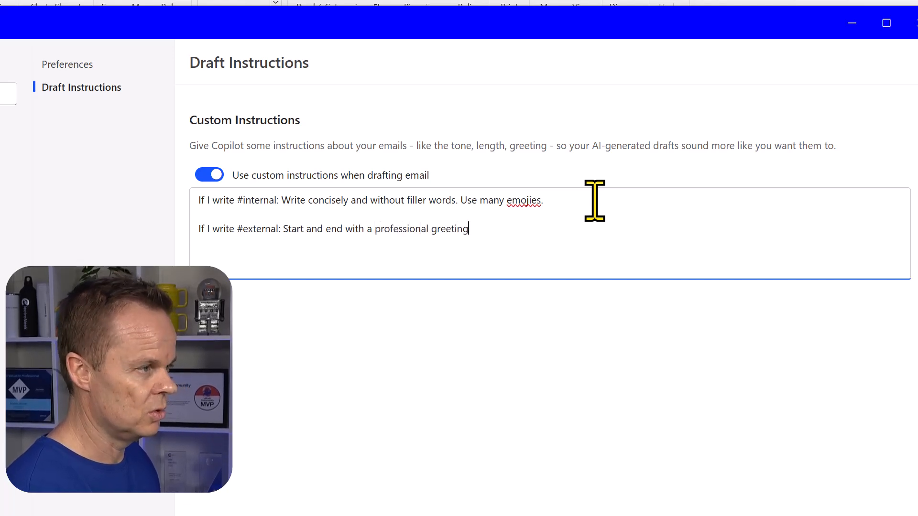
{"action": "type", "text": "."}
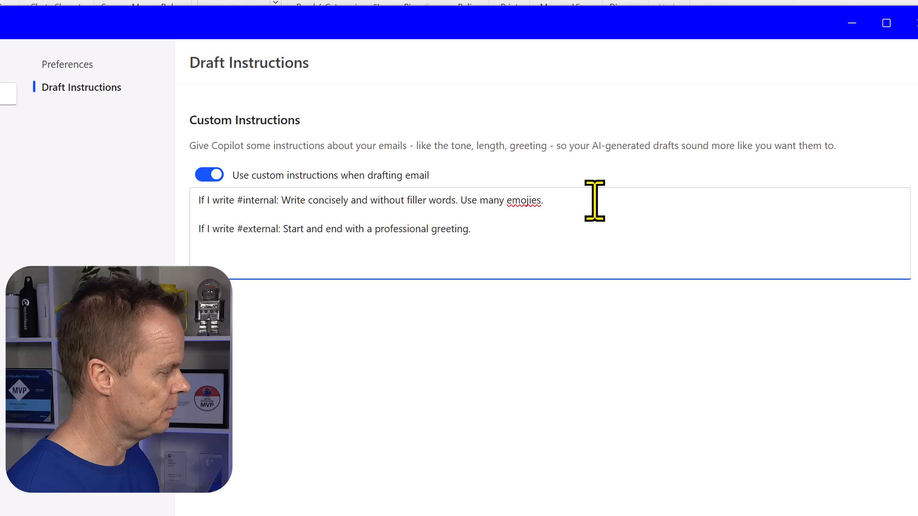
{"action": "type", "text": "Write long em"}
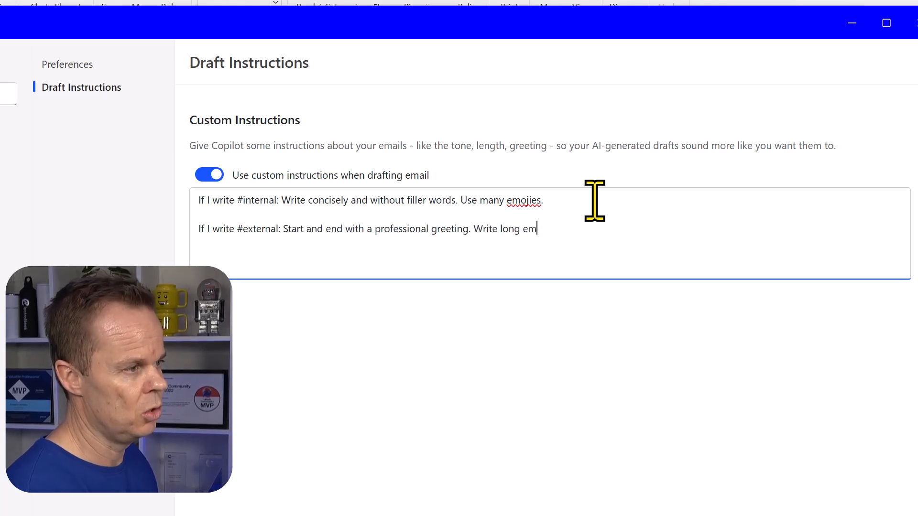
{"action": "type", "text": "ails. Use a"}
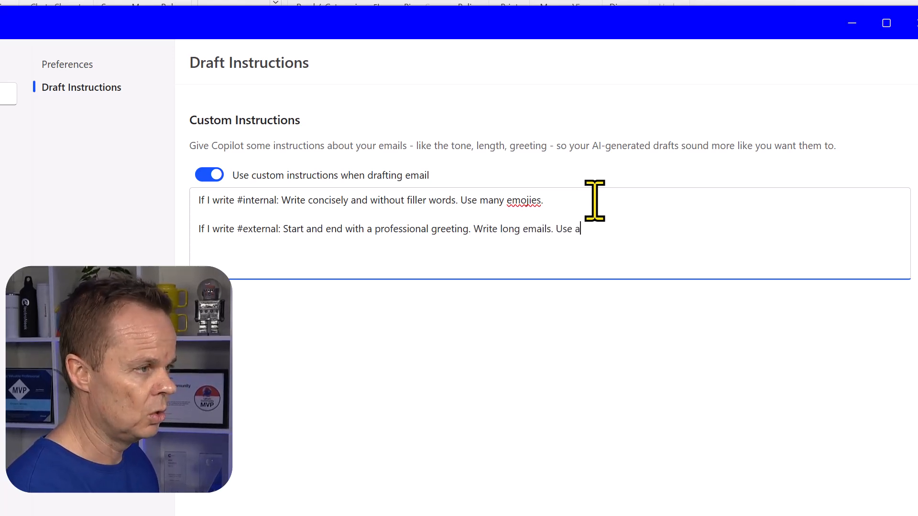
{"action": "type", "text": "friendly, but"}
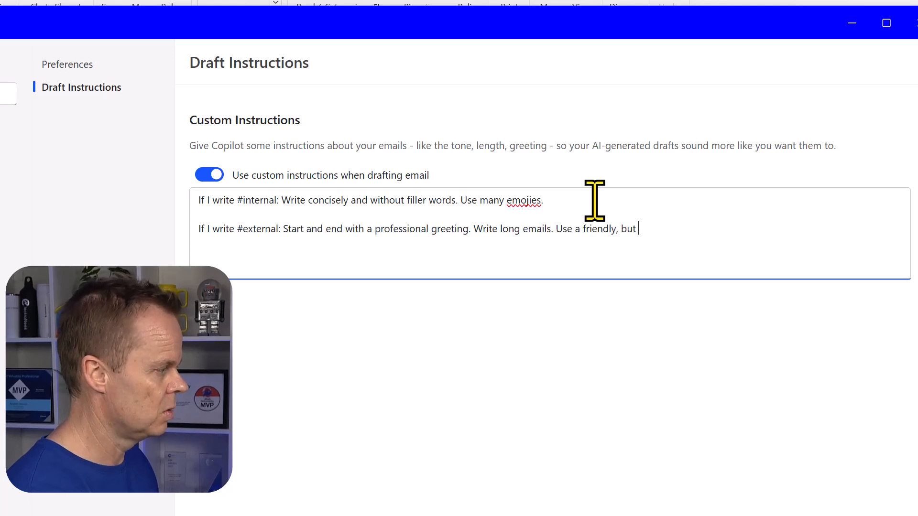
{"action": "type", "text": "profesionnal"}
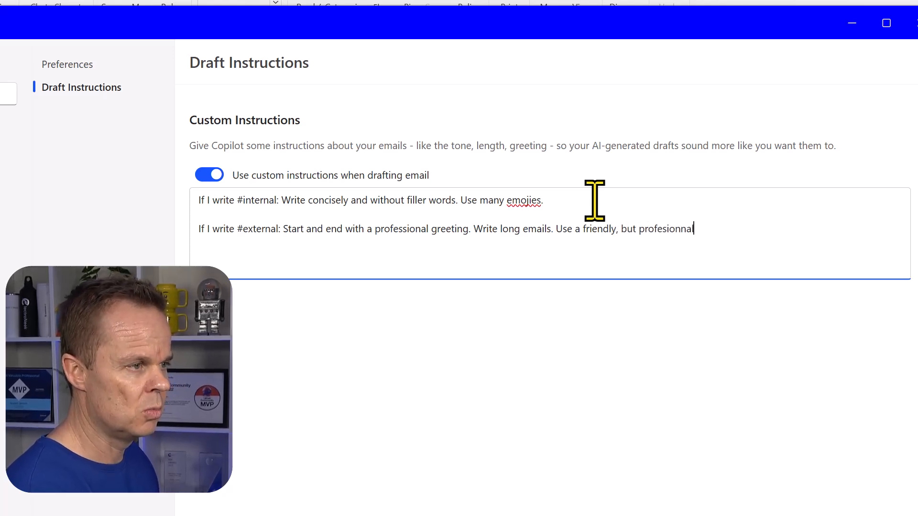
{"action": "key", "text": "Backspace"}
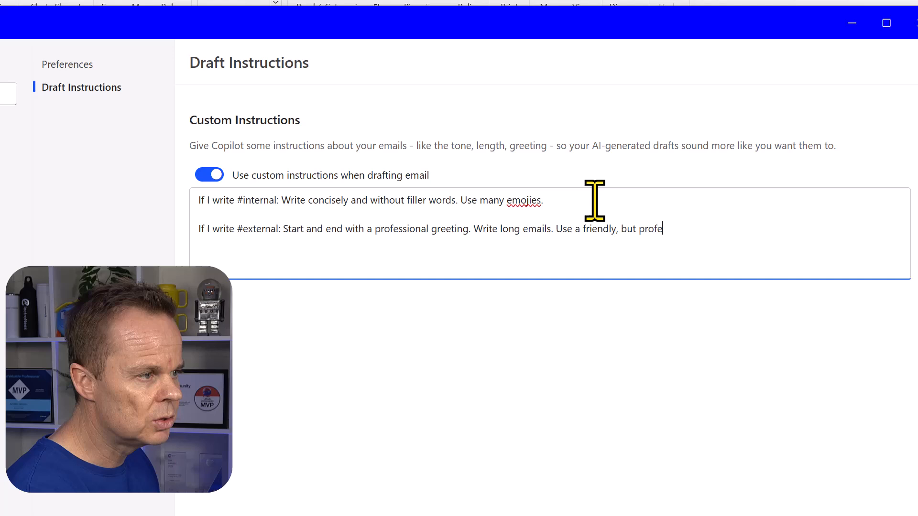
{"action": "type", "text": "ssional tone."}
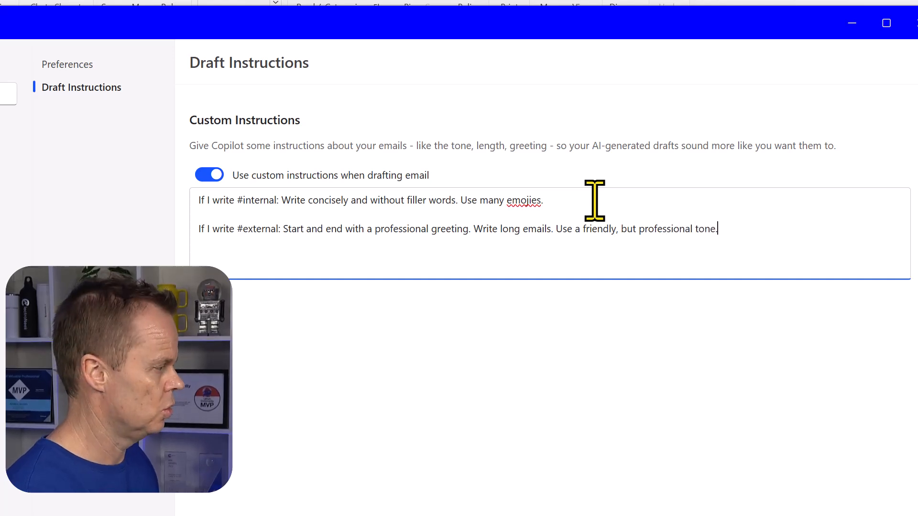
{"action": "type", "text": "Don't use emo"}
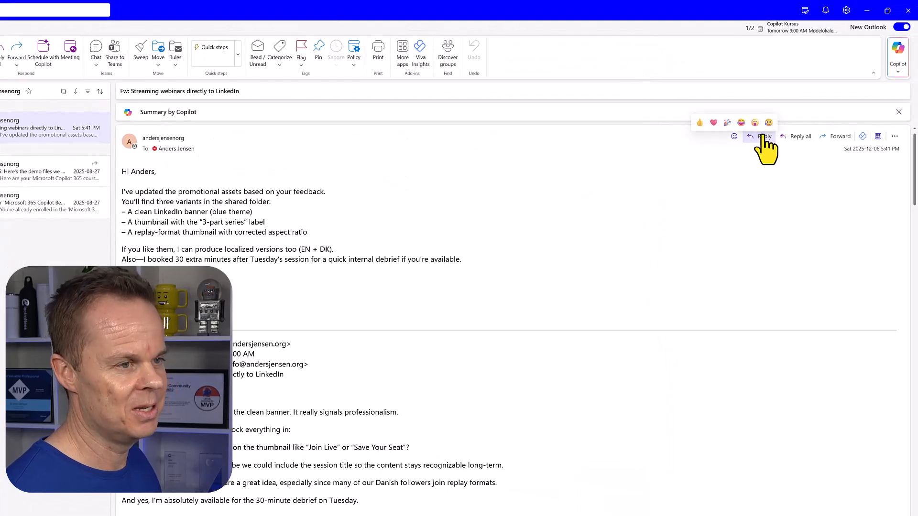
- Reply to the webinars email and ask Copilot for an '#internal answer Stine' draft
{"action": "left_click", "coordinate": [764, 136]}
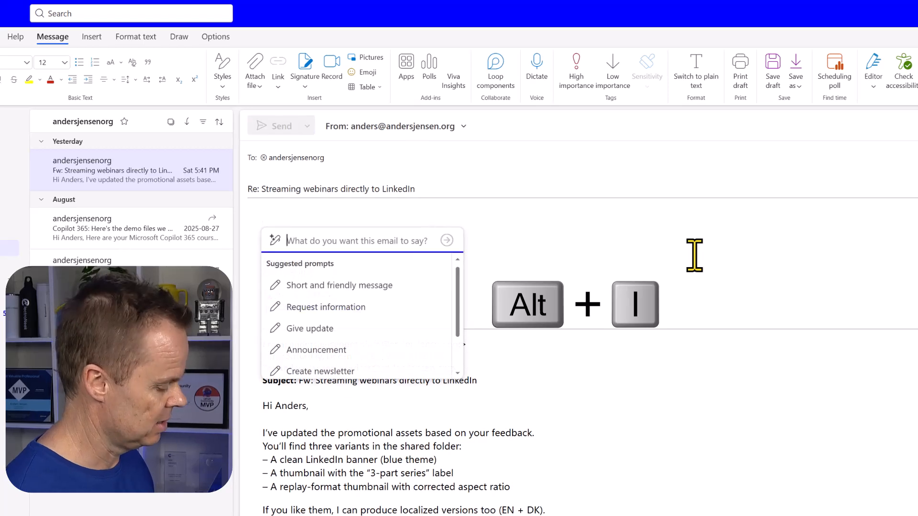
{"action": "type", "text": "#internal answer Sti"}
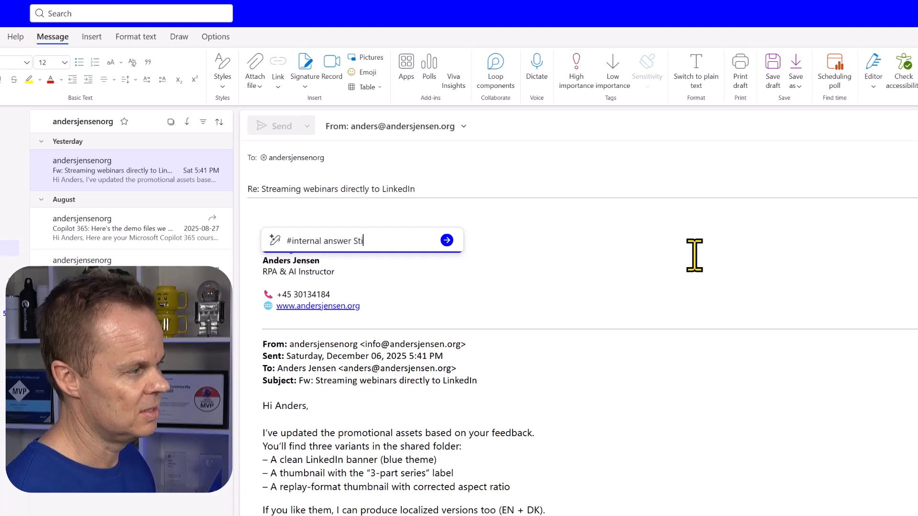
{"action": "type", "text": "ne"}
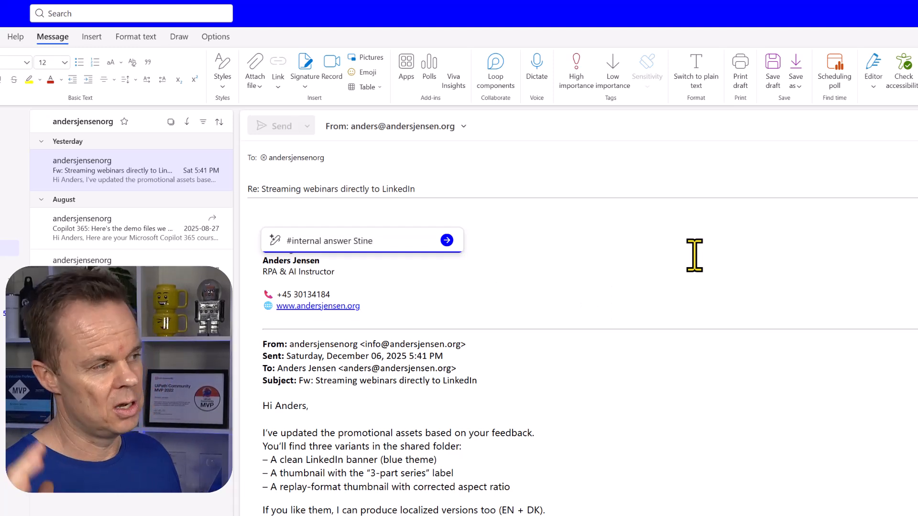
{"action": "left_click", "coordinate": [446, 240]}
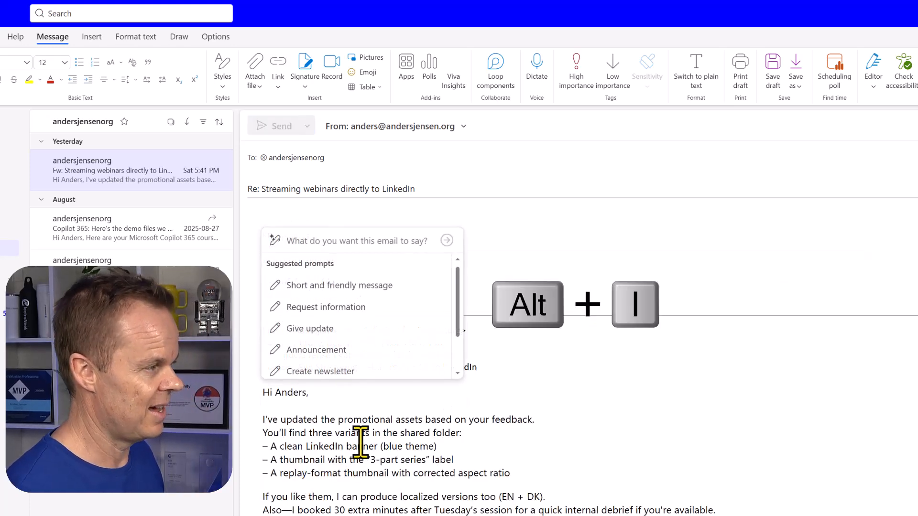
- Begin a new Copilot draft request starting with '#external'
{"action": "type", "text": "#x"}
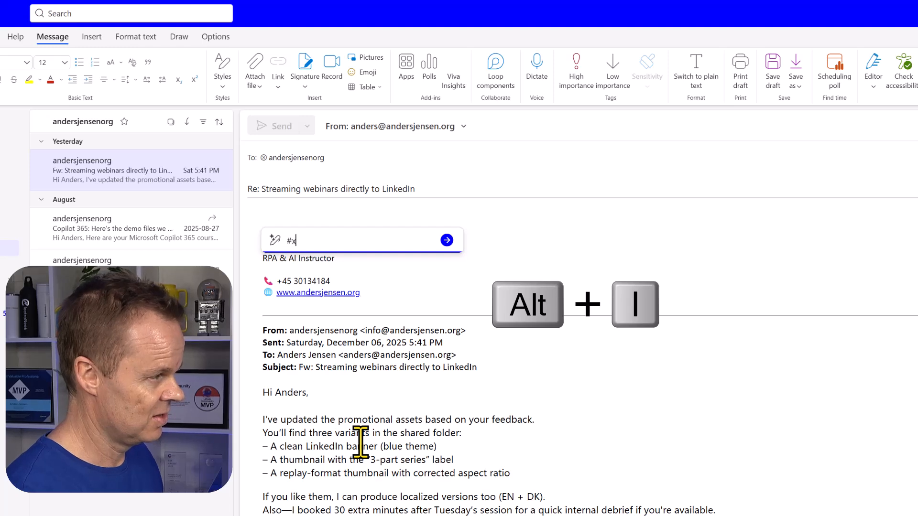
{"action": "type", "text": "external"}
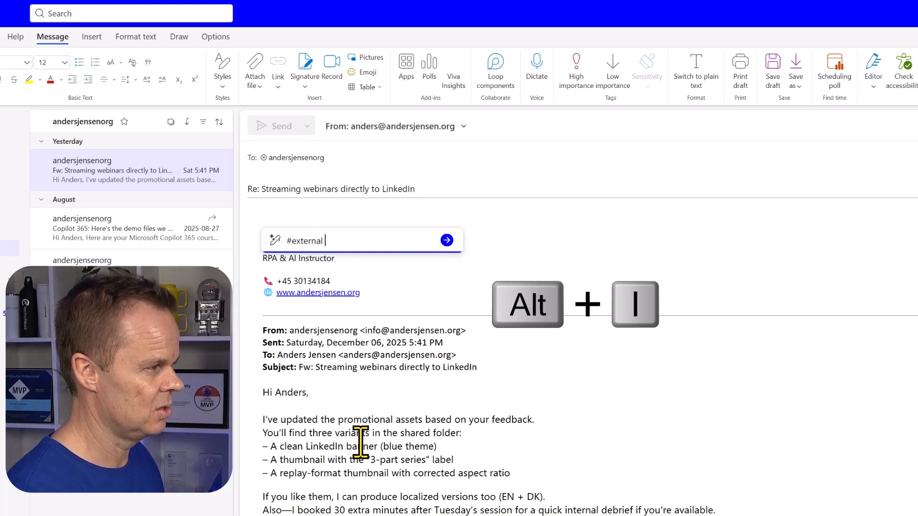